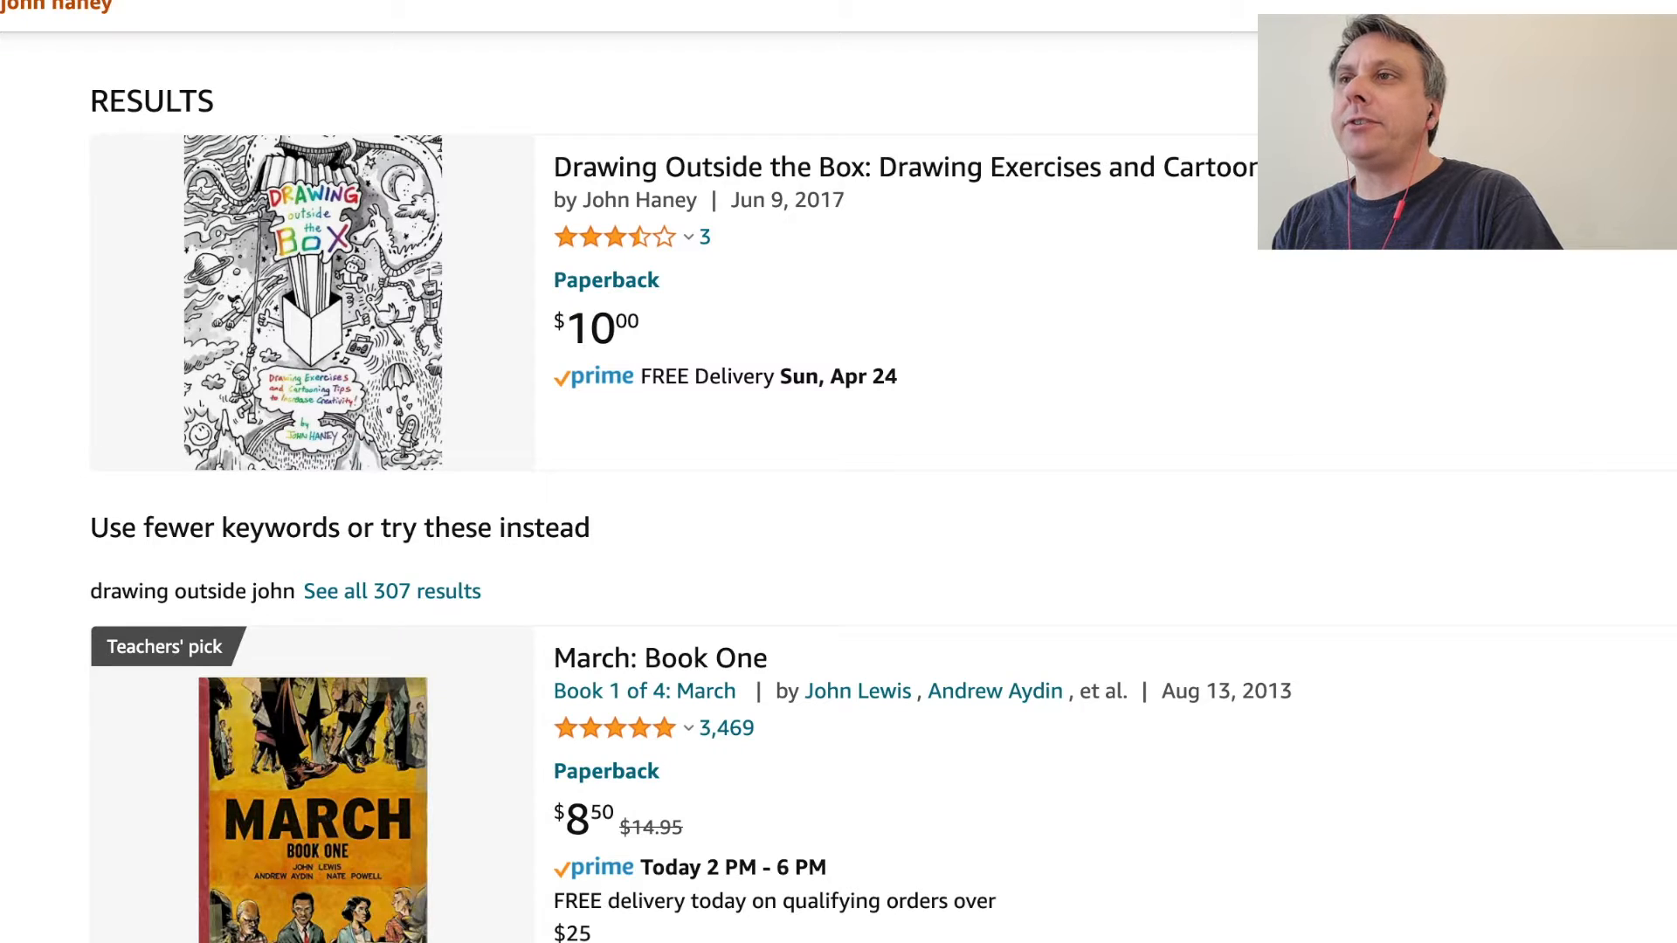
mouse_move(500, 393)
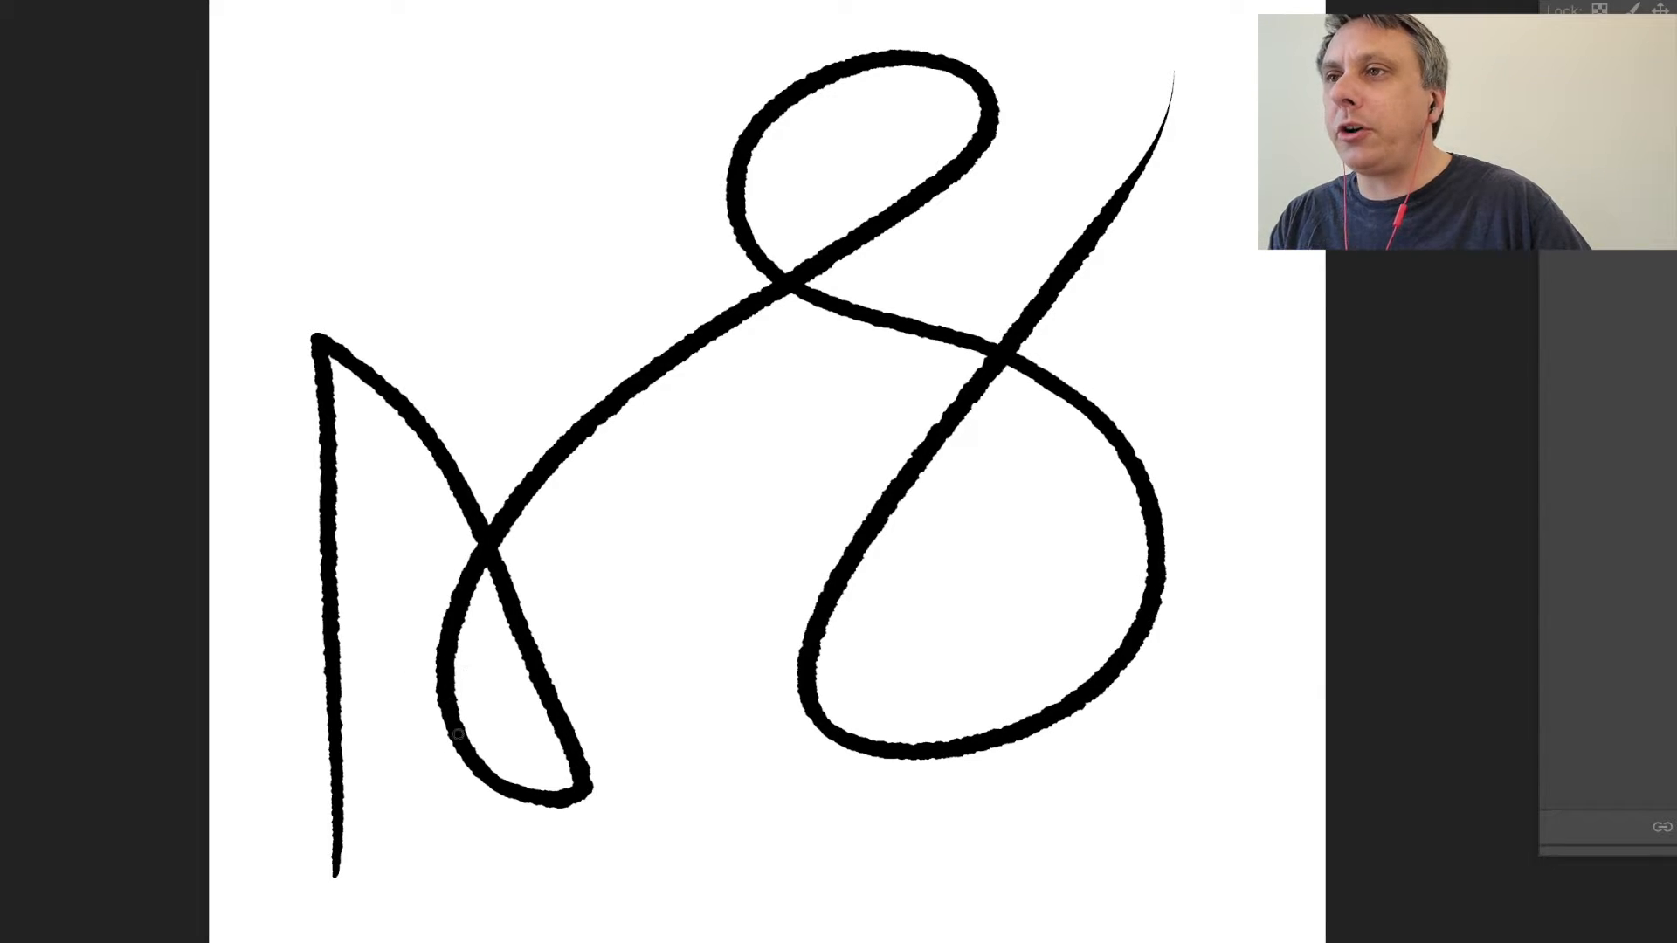
mouse_move(465, 874)
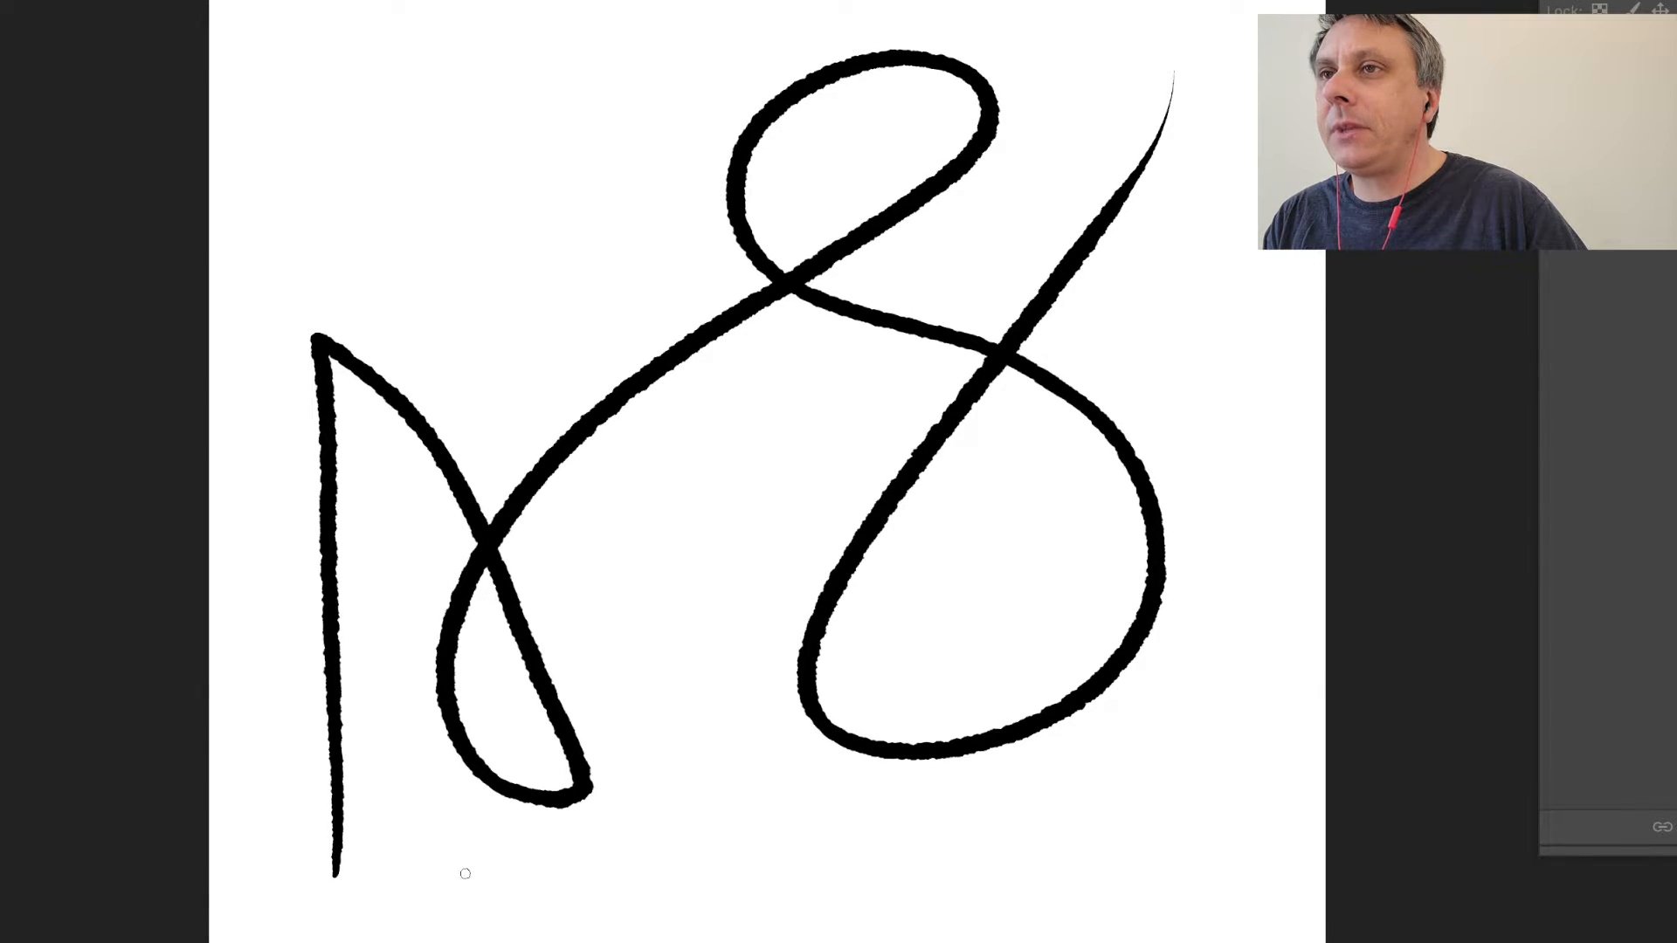
mouse_move(469, 854)
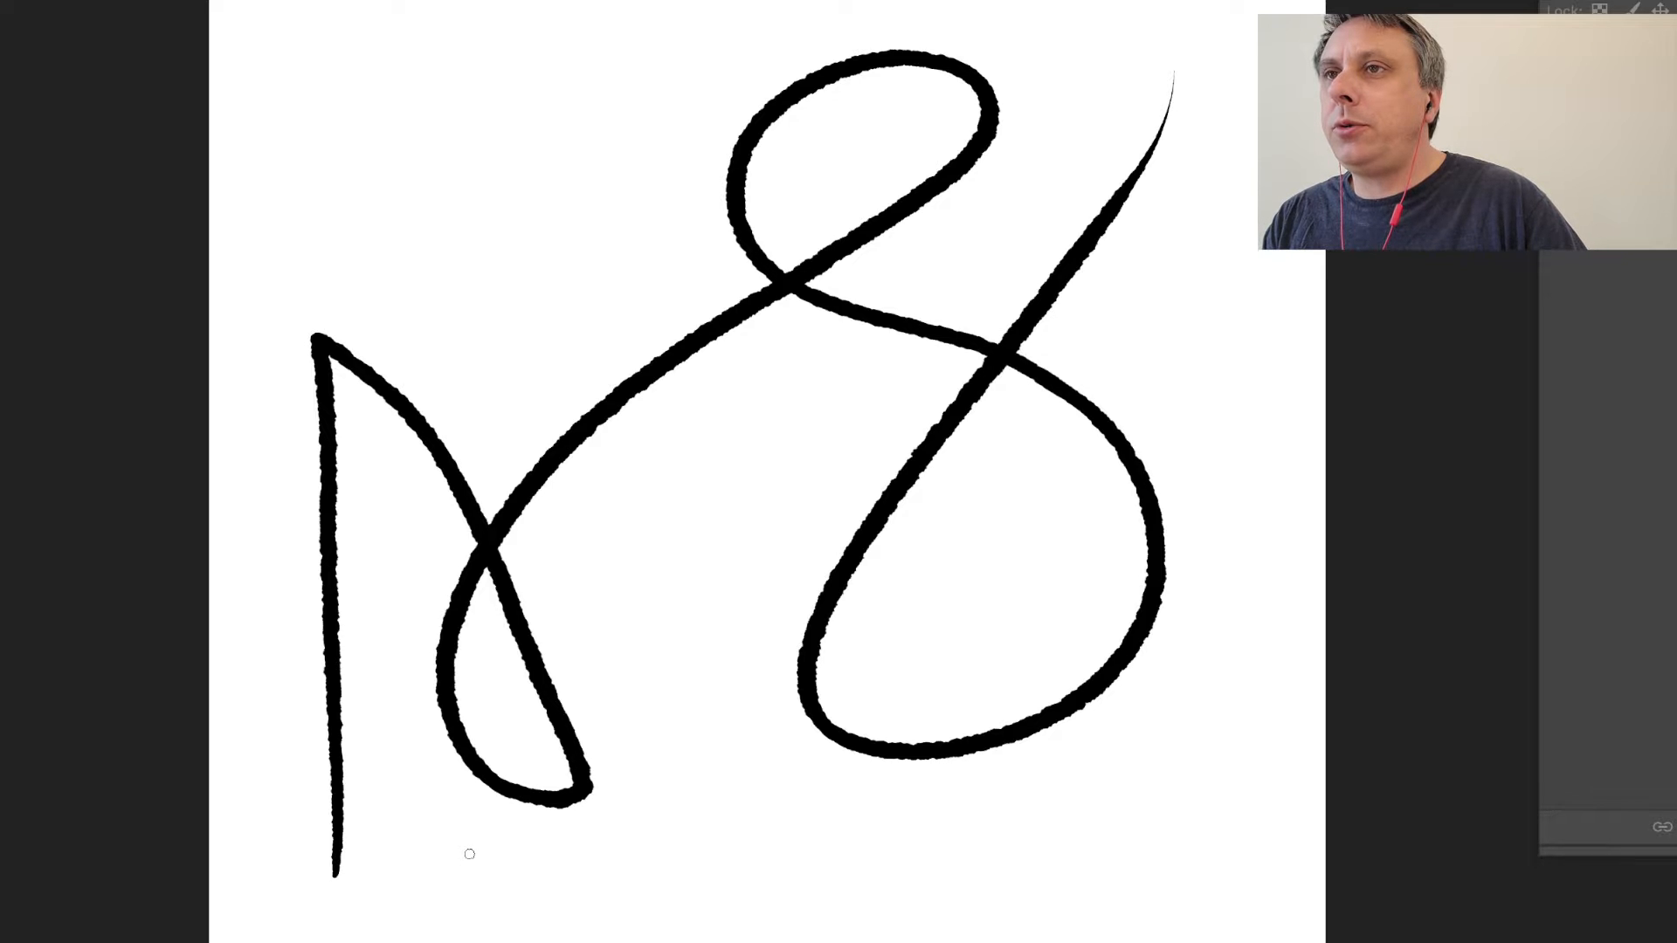
mouse_move(476, 863)
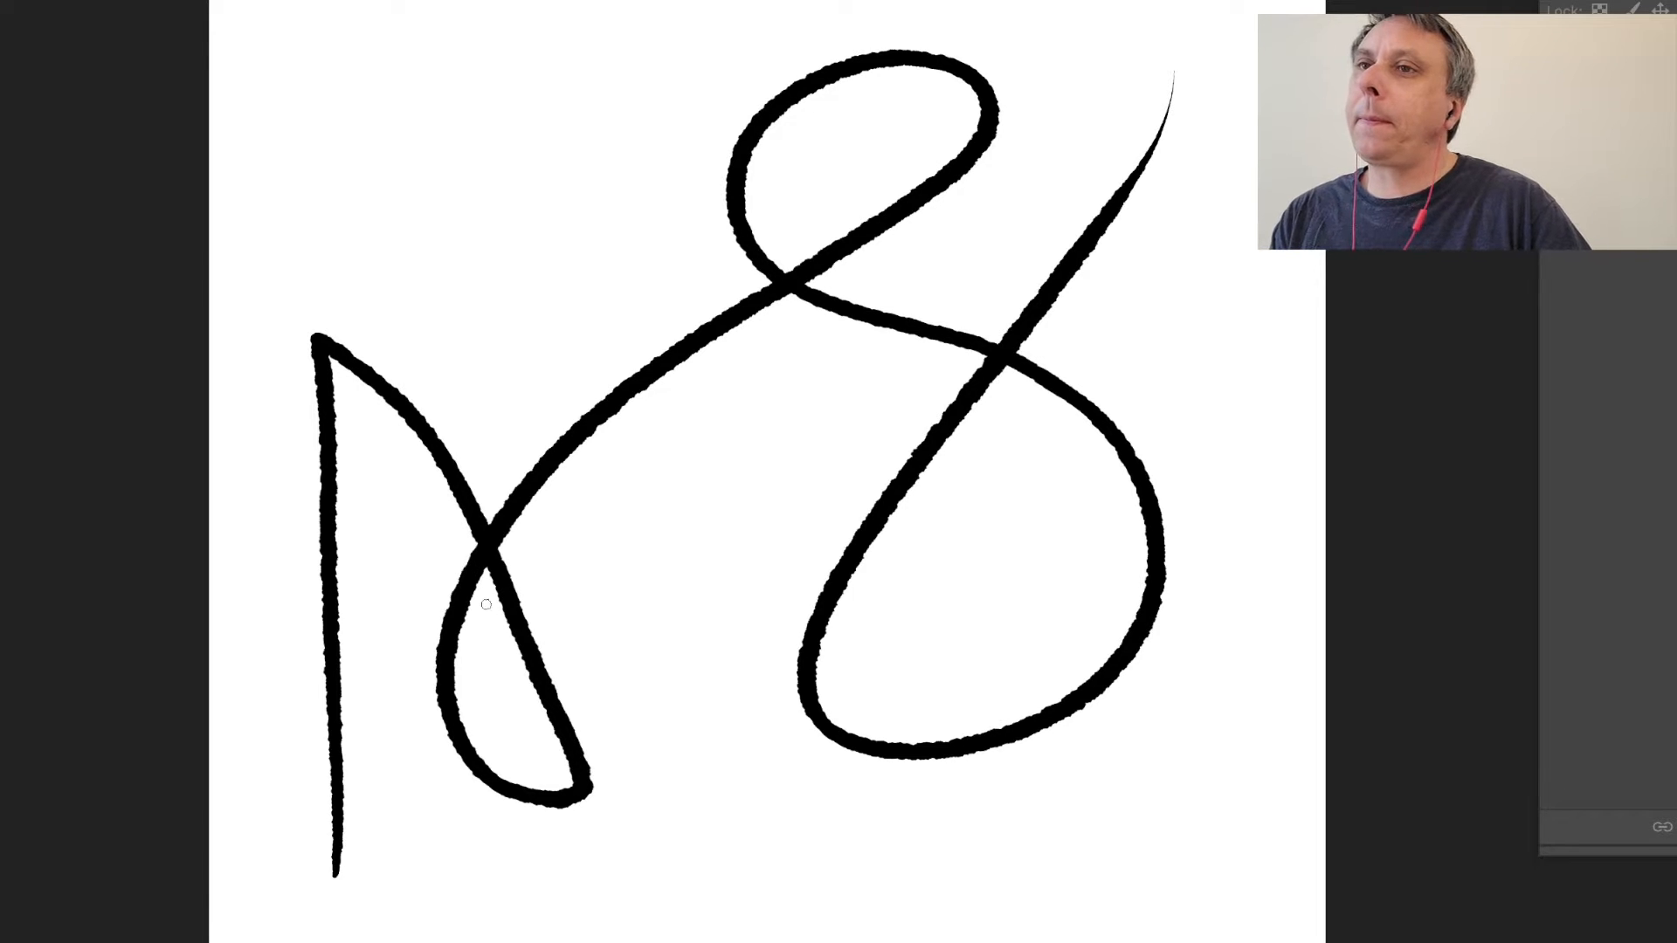
mouse_move(909, 710)
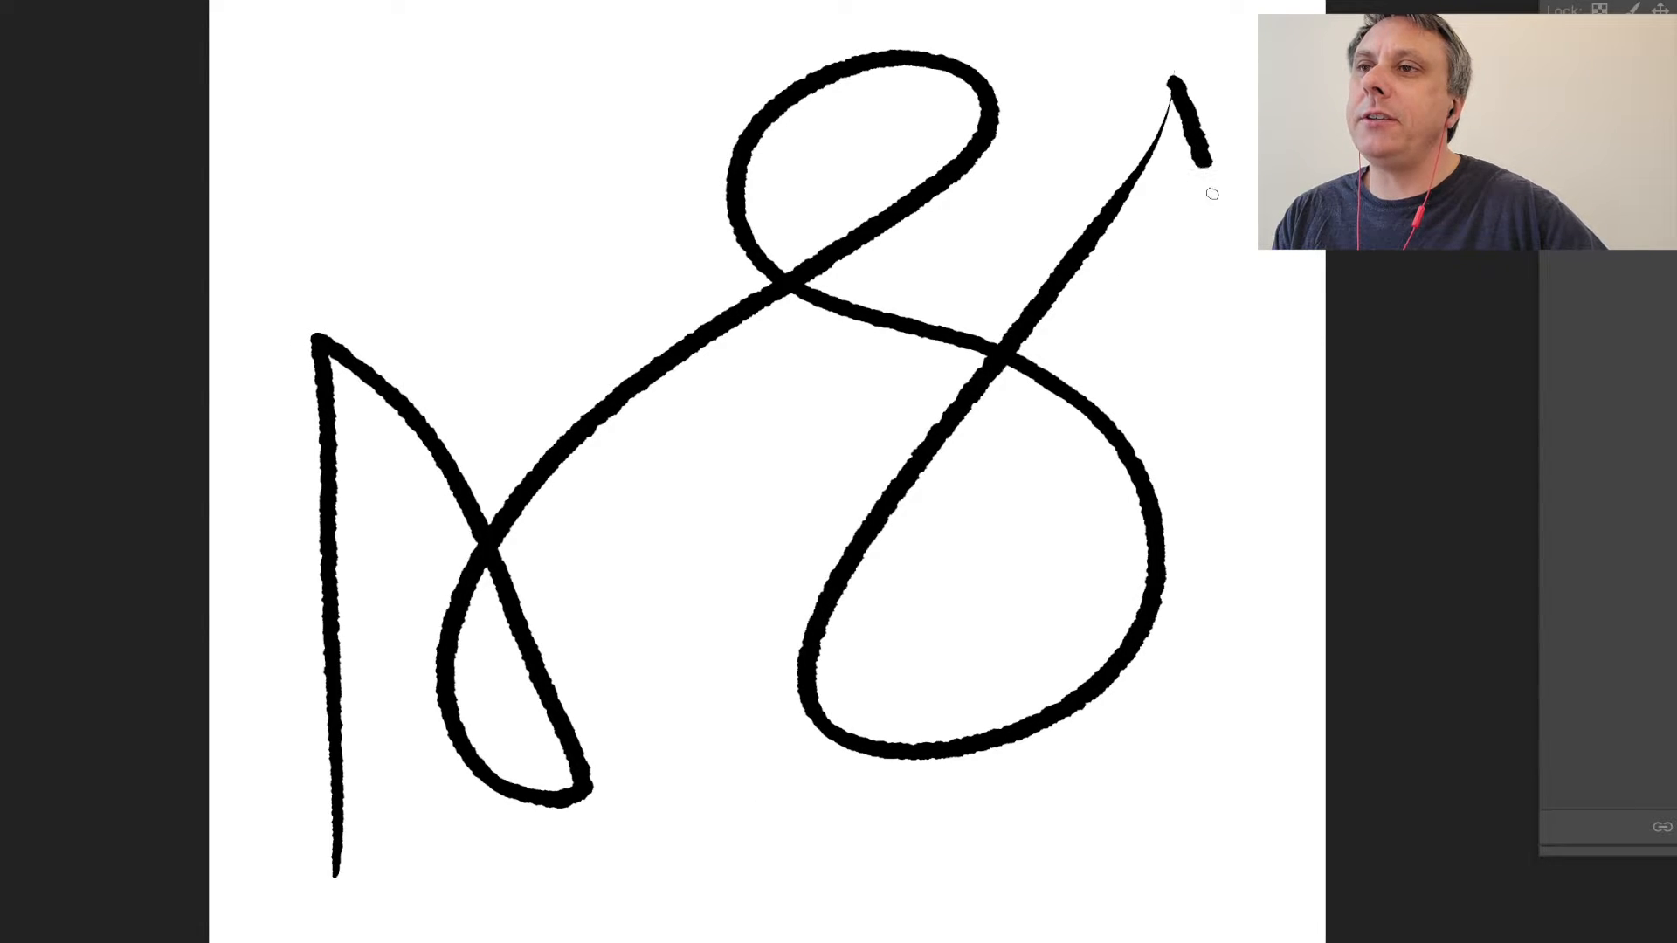
- Brush the right ear edge, lower head outline, muzzle with nostrils, and an inward connecting line
drag(1171, 80, 1265, 663)
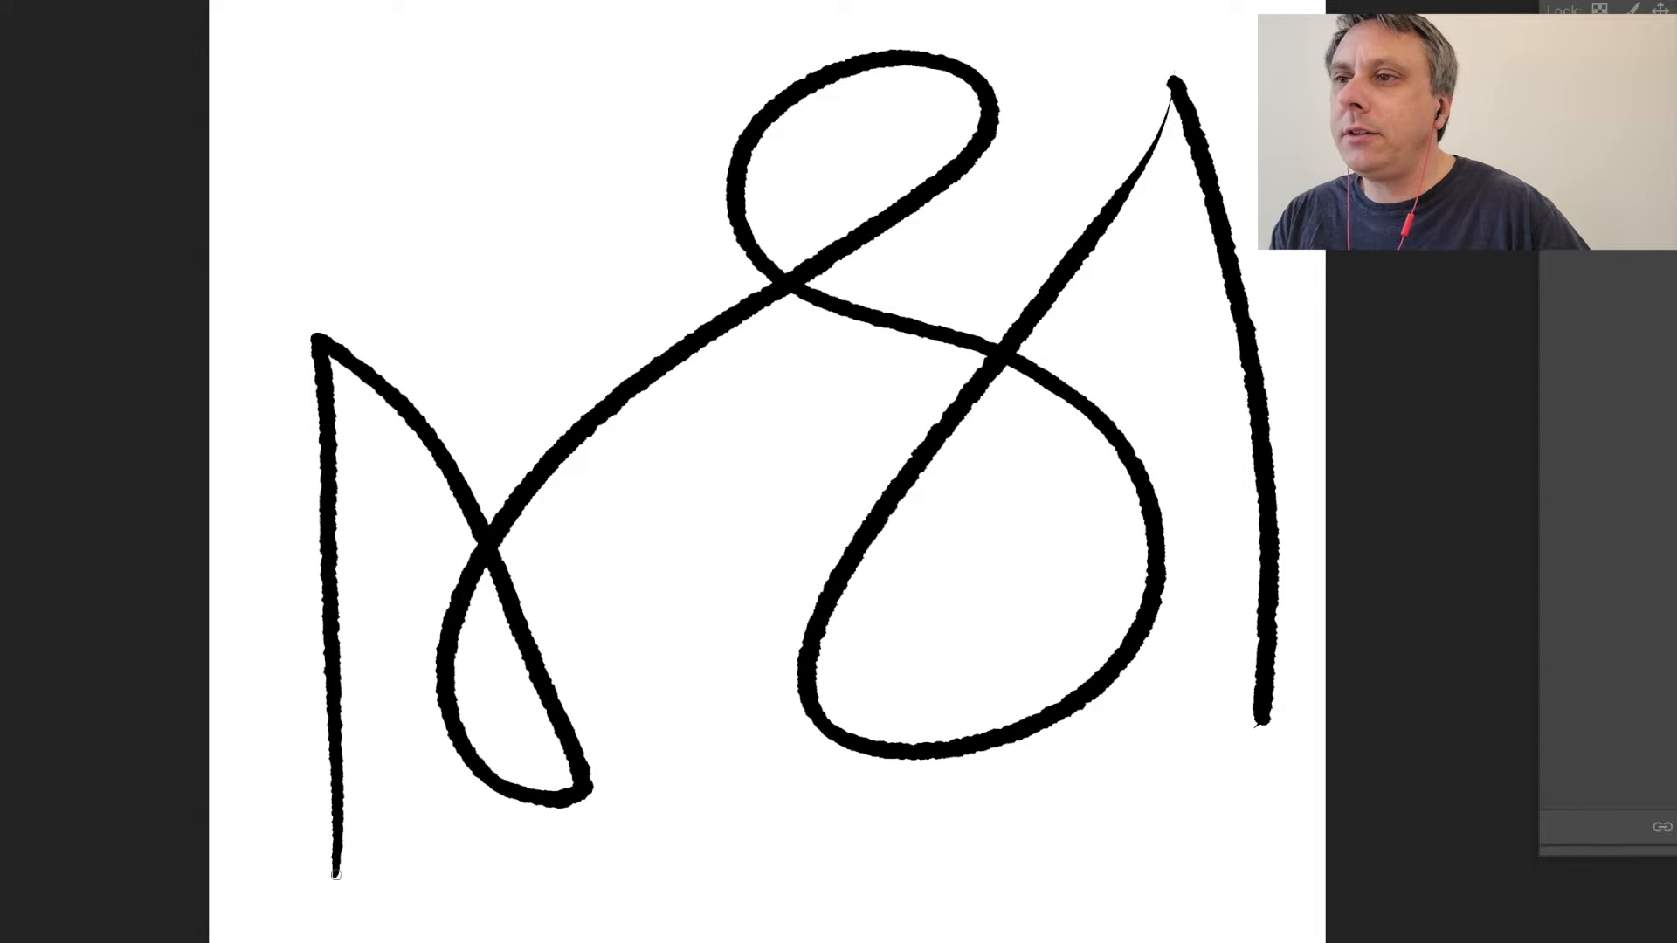
drag(335, 868, 679, 815)
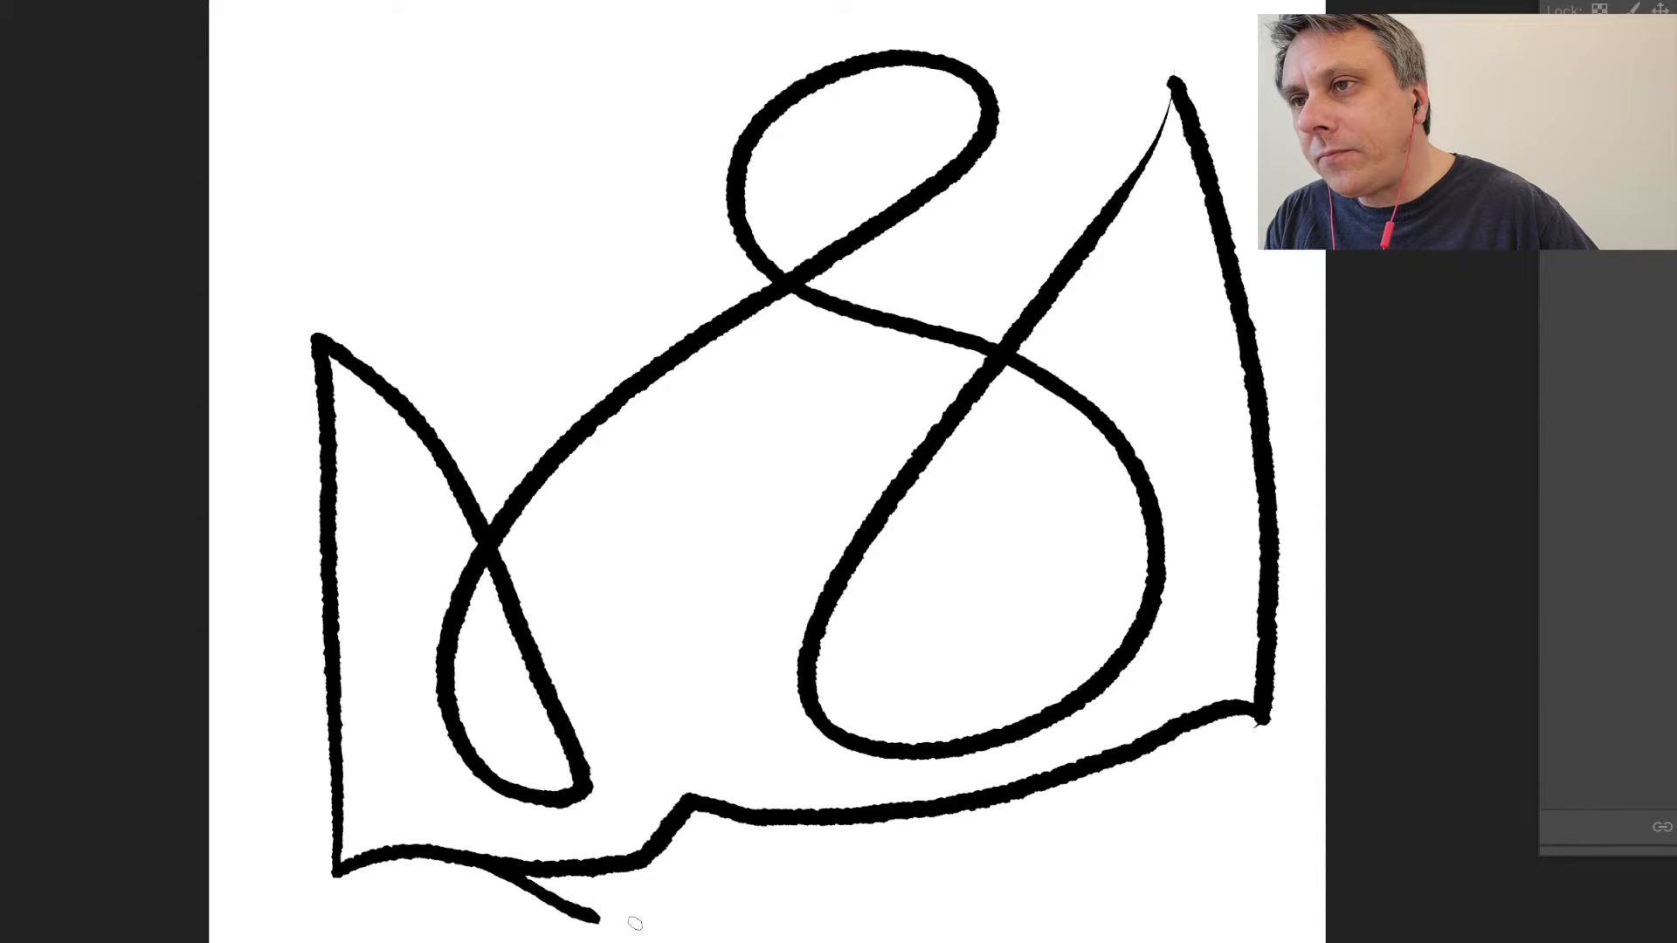
drag(1139, 748, 556, 909)
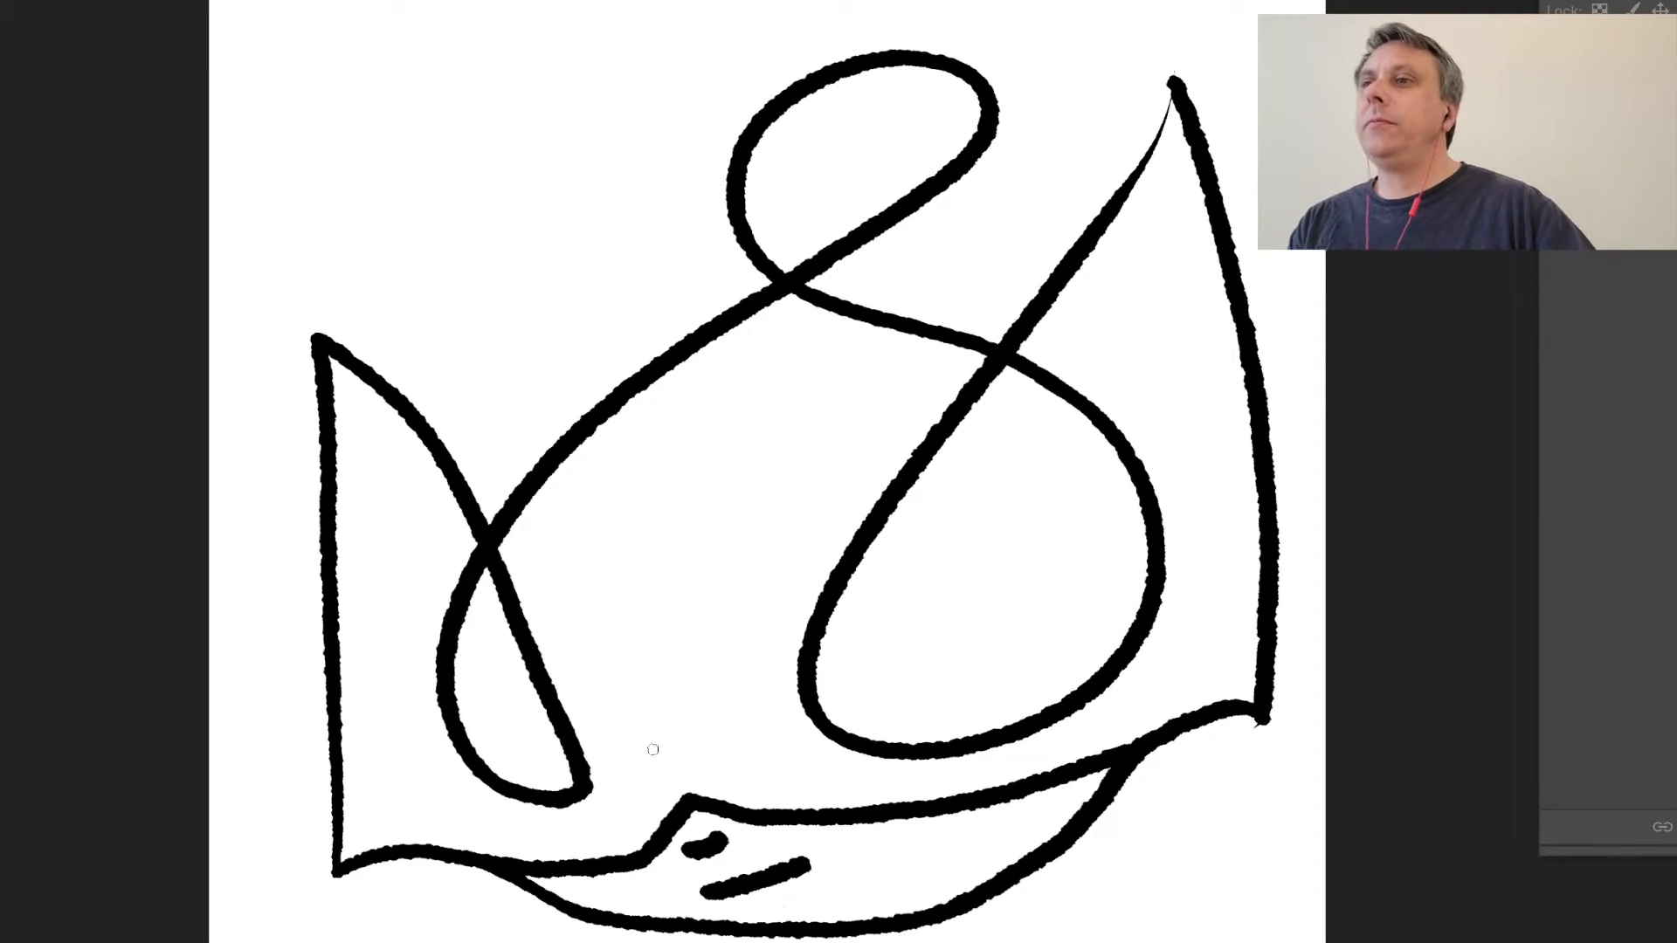
drag(492, 540, 685, 716)
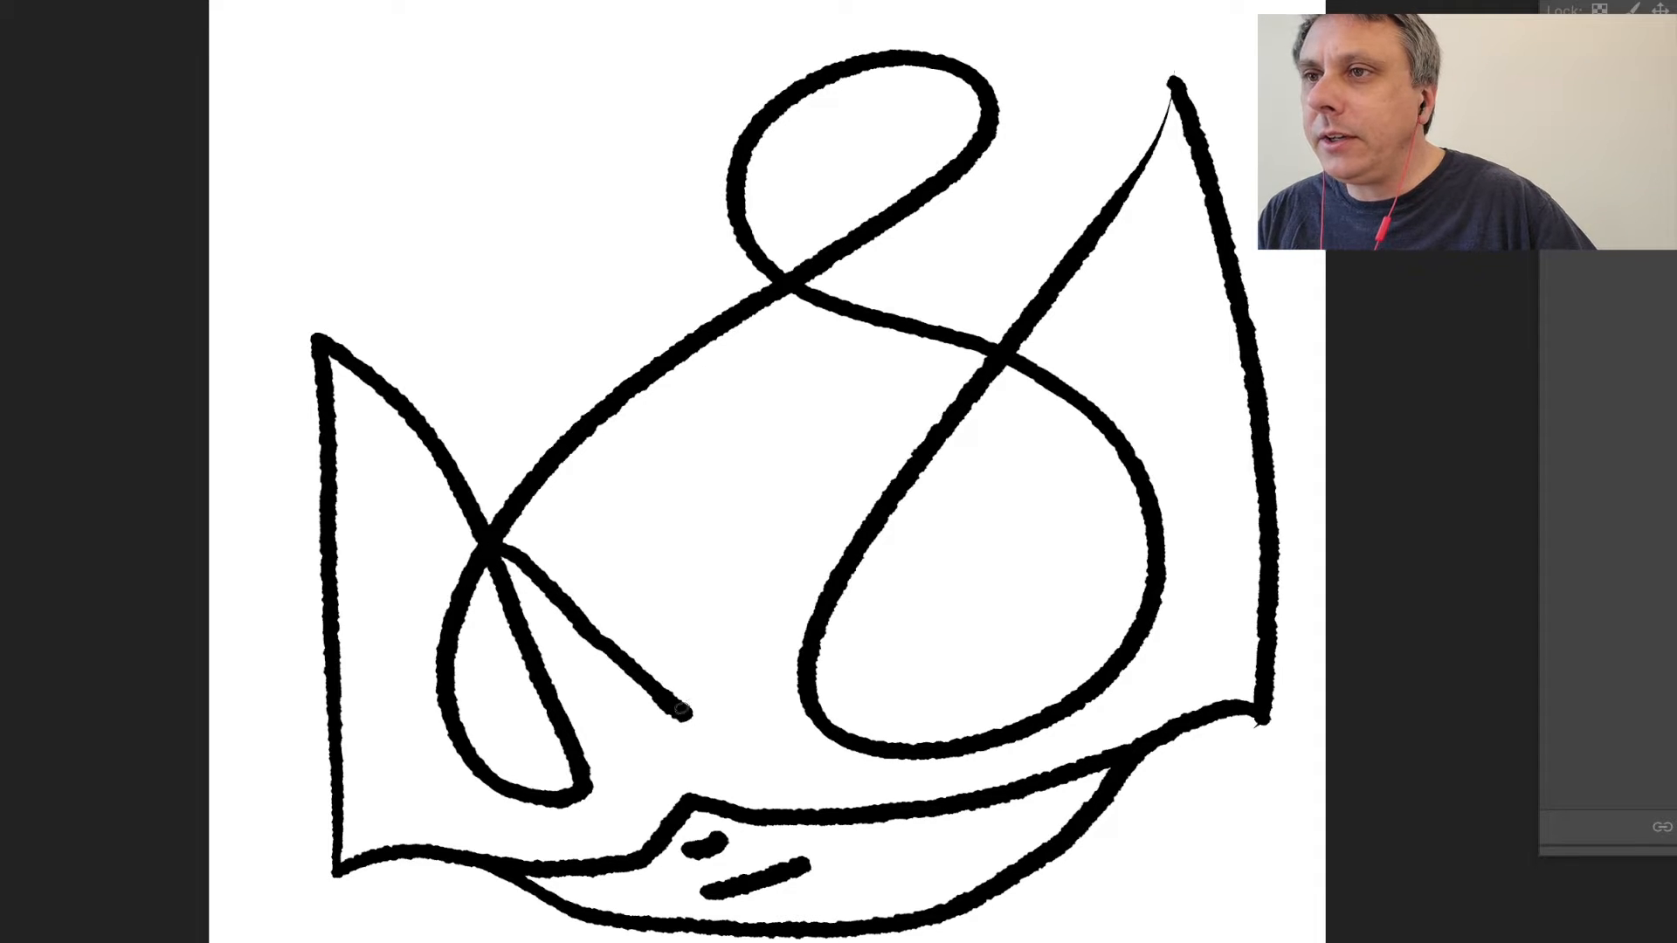
drag(684, 695, 834, 567)
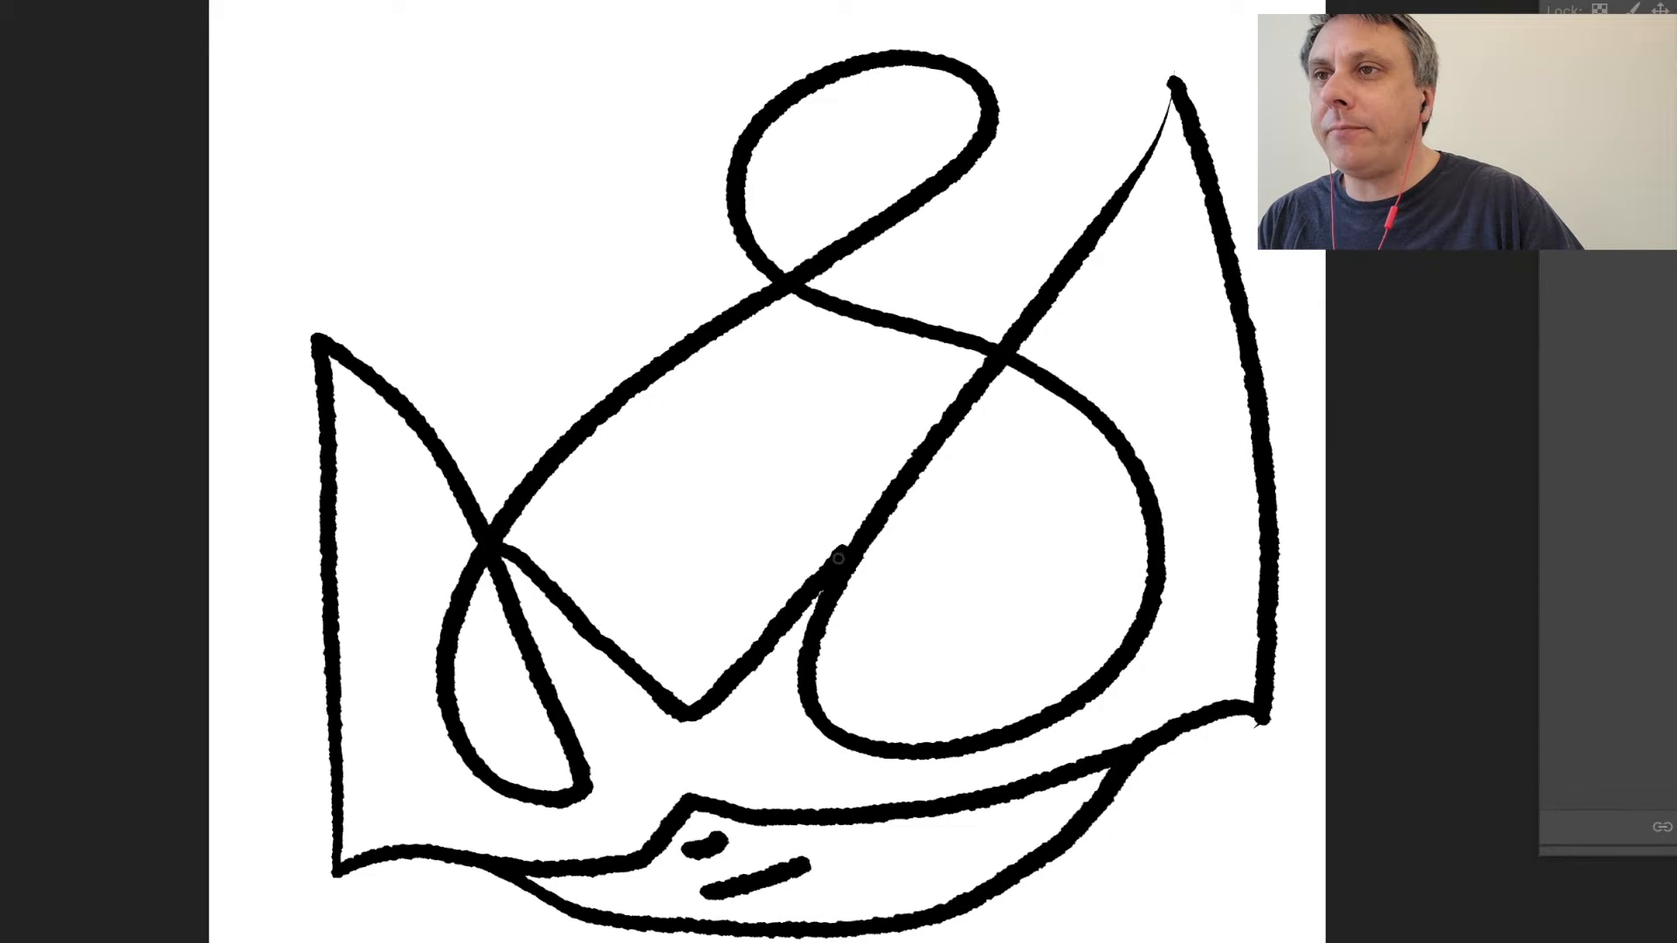
mouse_move(796, 128)
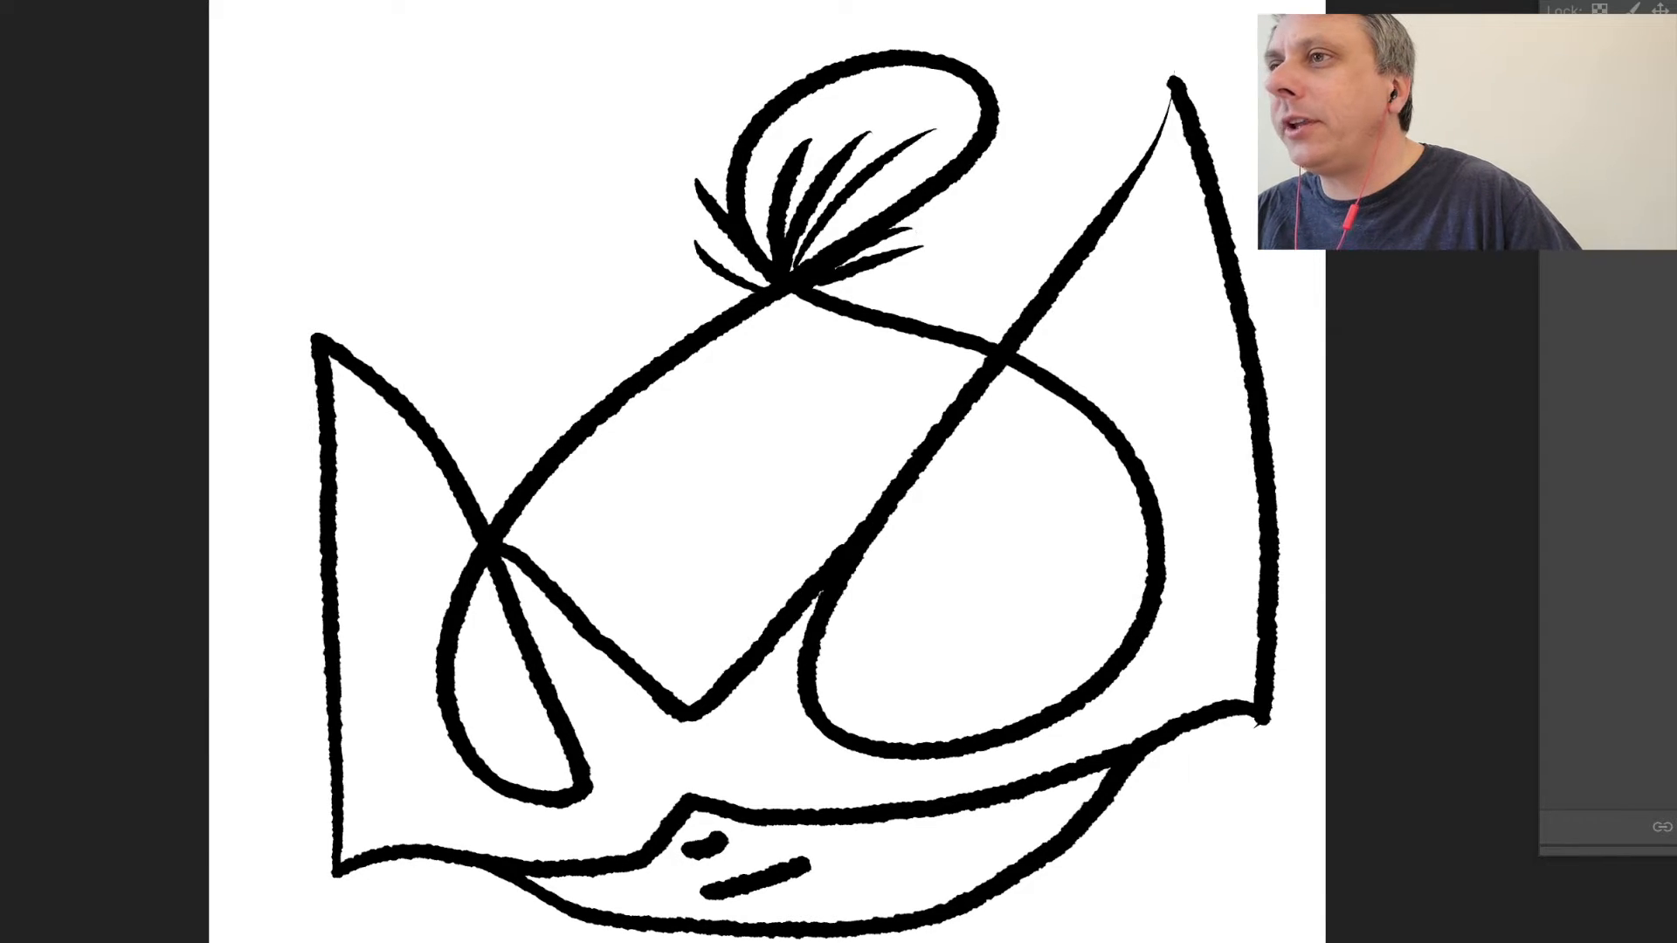
- Bucket-fill the ear and patch areas black, then pick yellow for the face
click(673, 587)
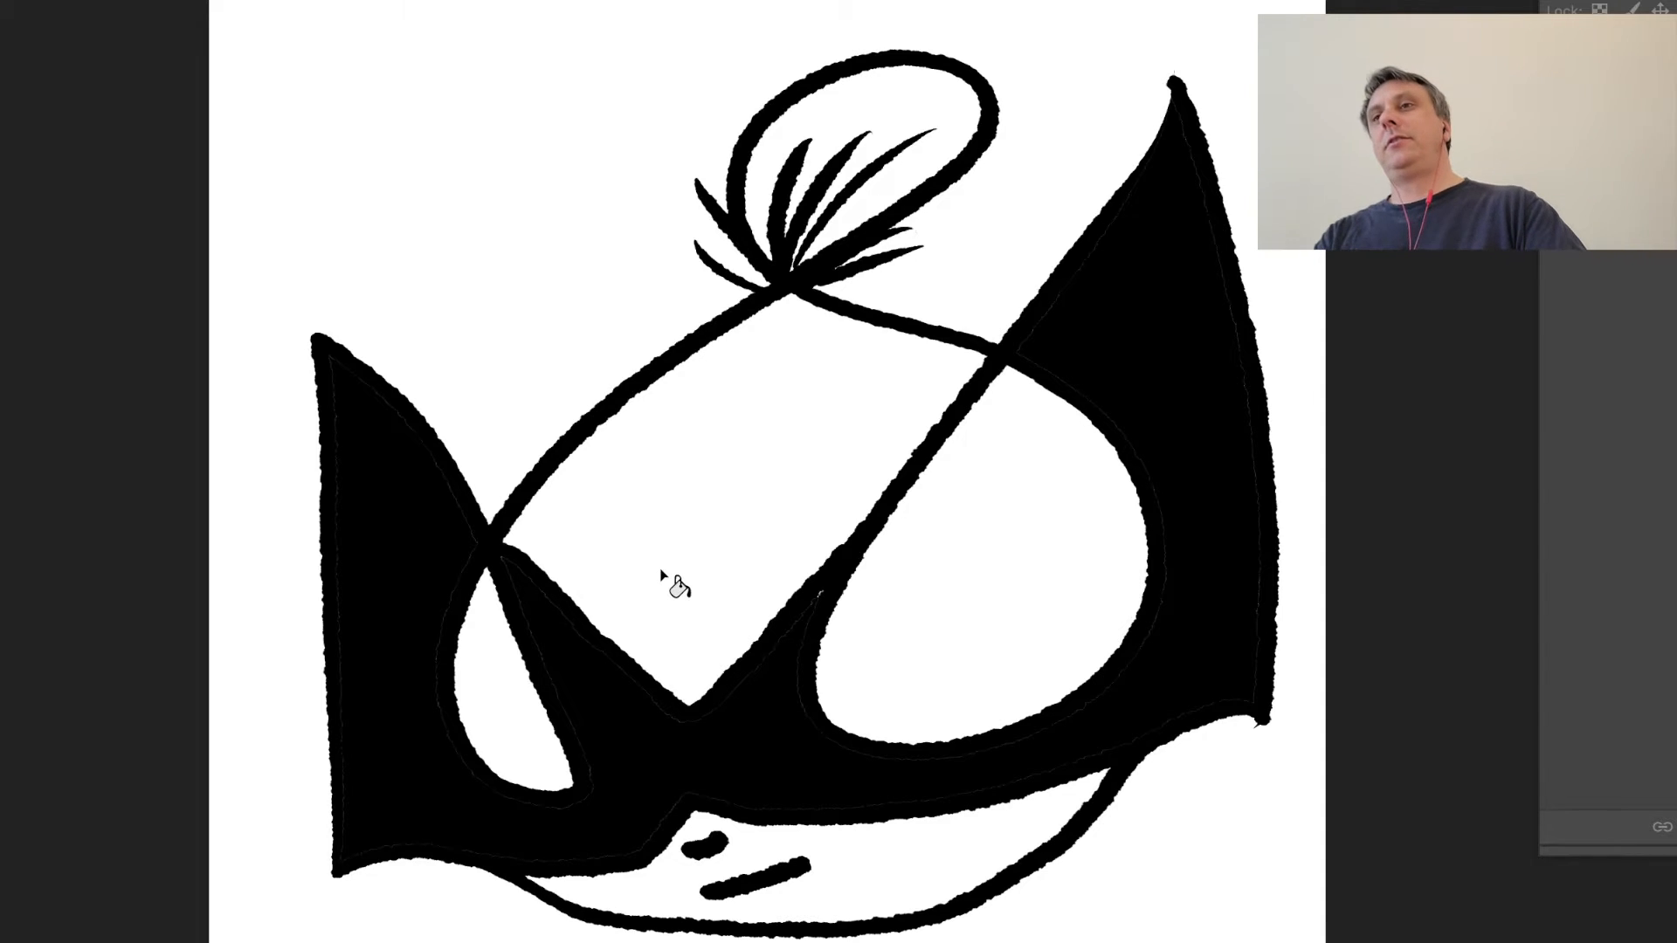
mouse_move(281, 618)
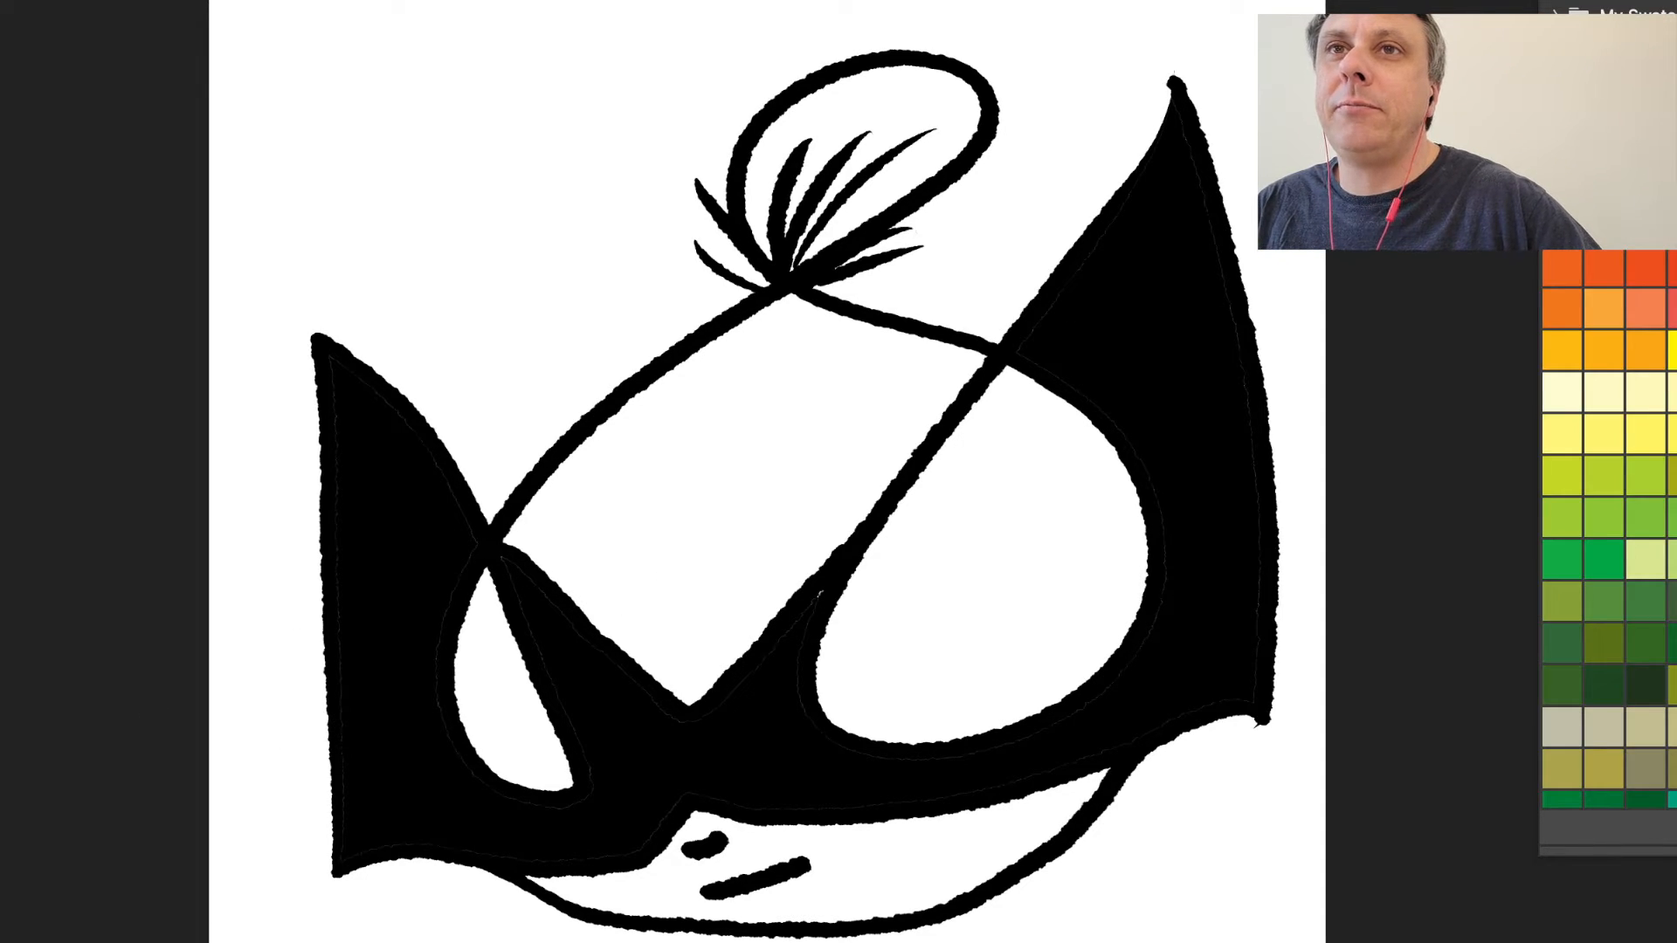
click(757, 553)
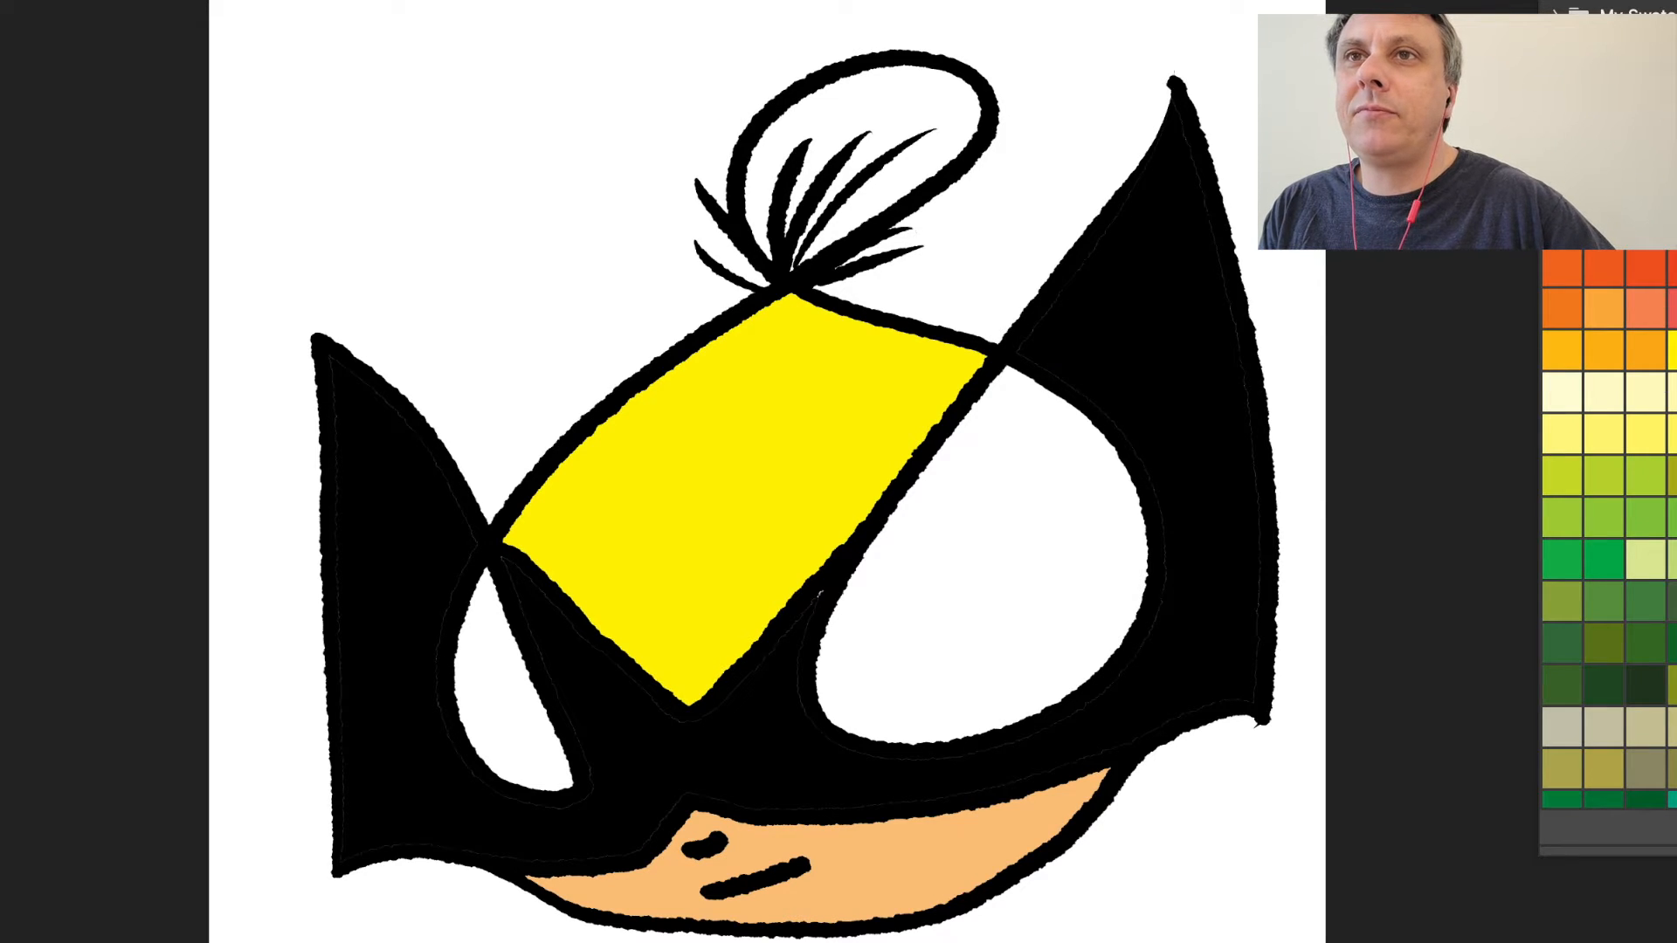
click(879, 113)
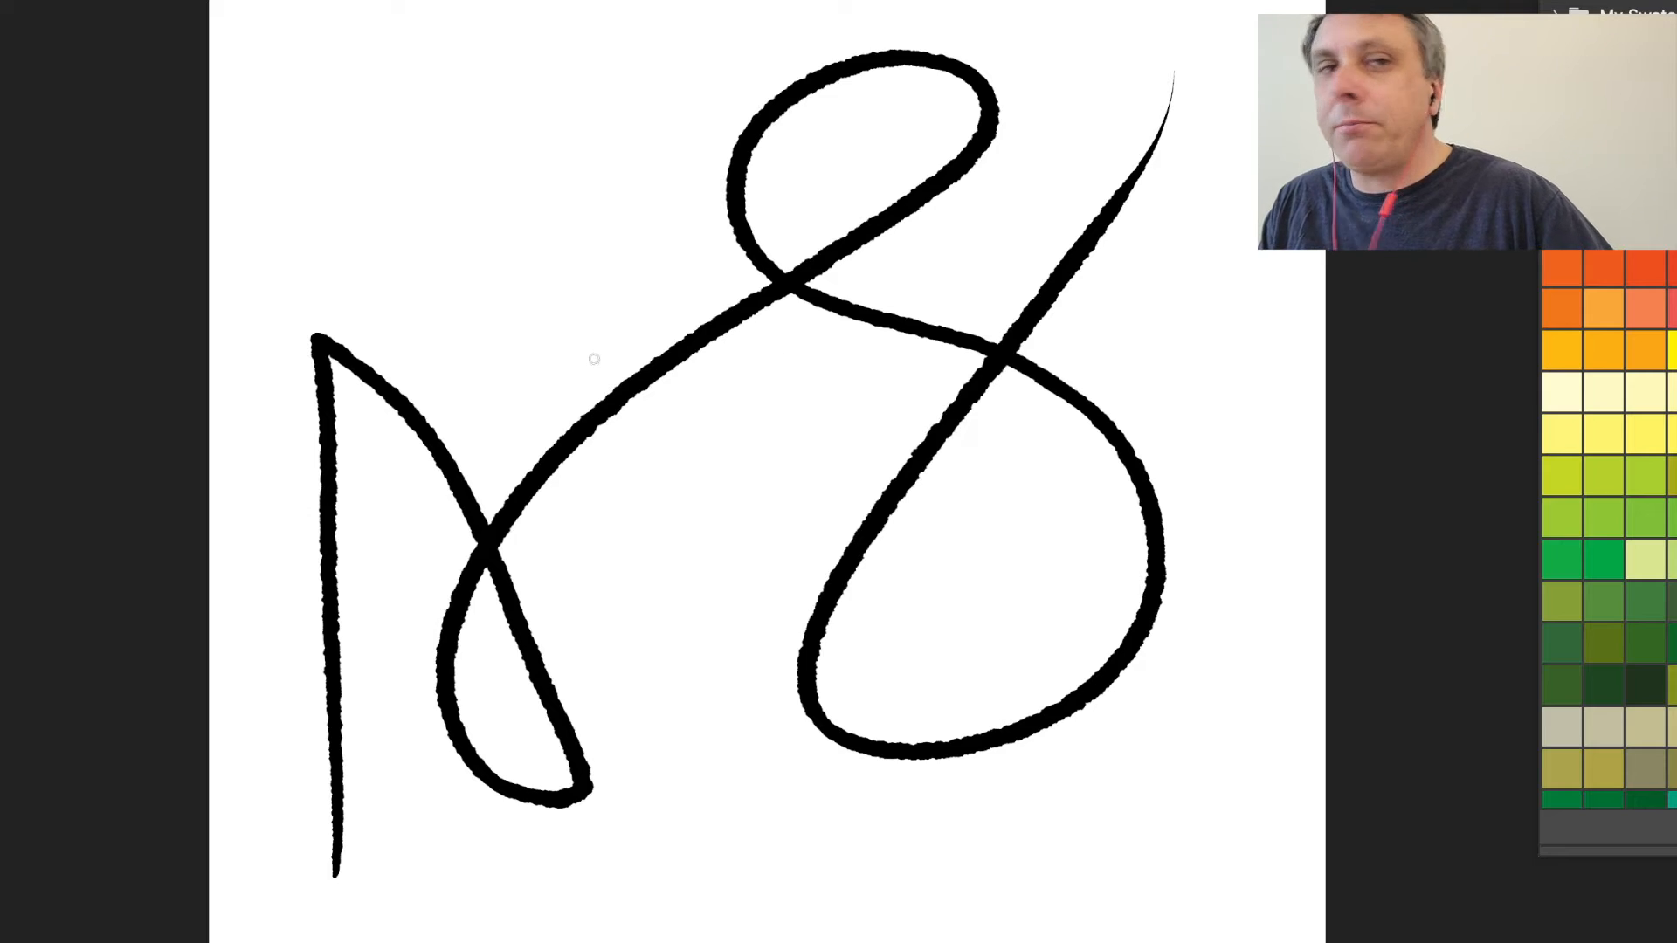
mouse_move(551, 806)
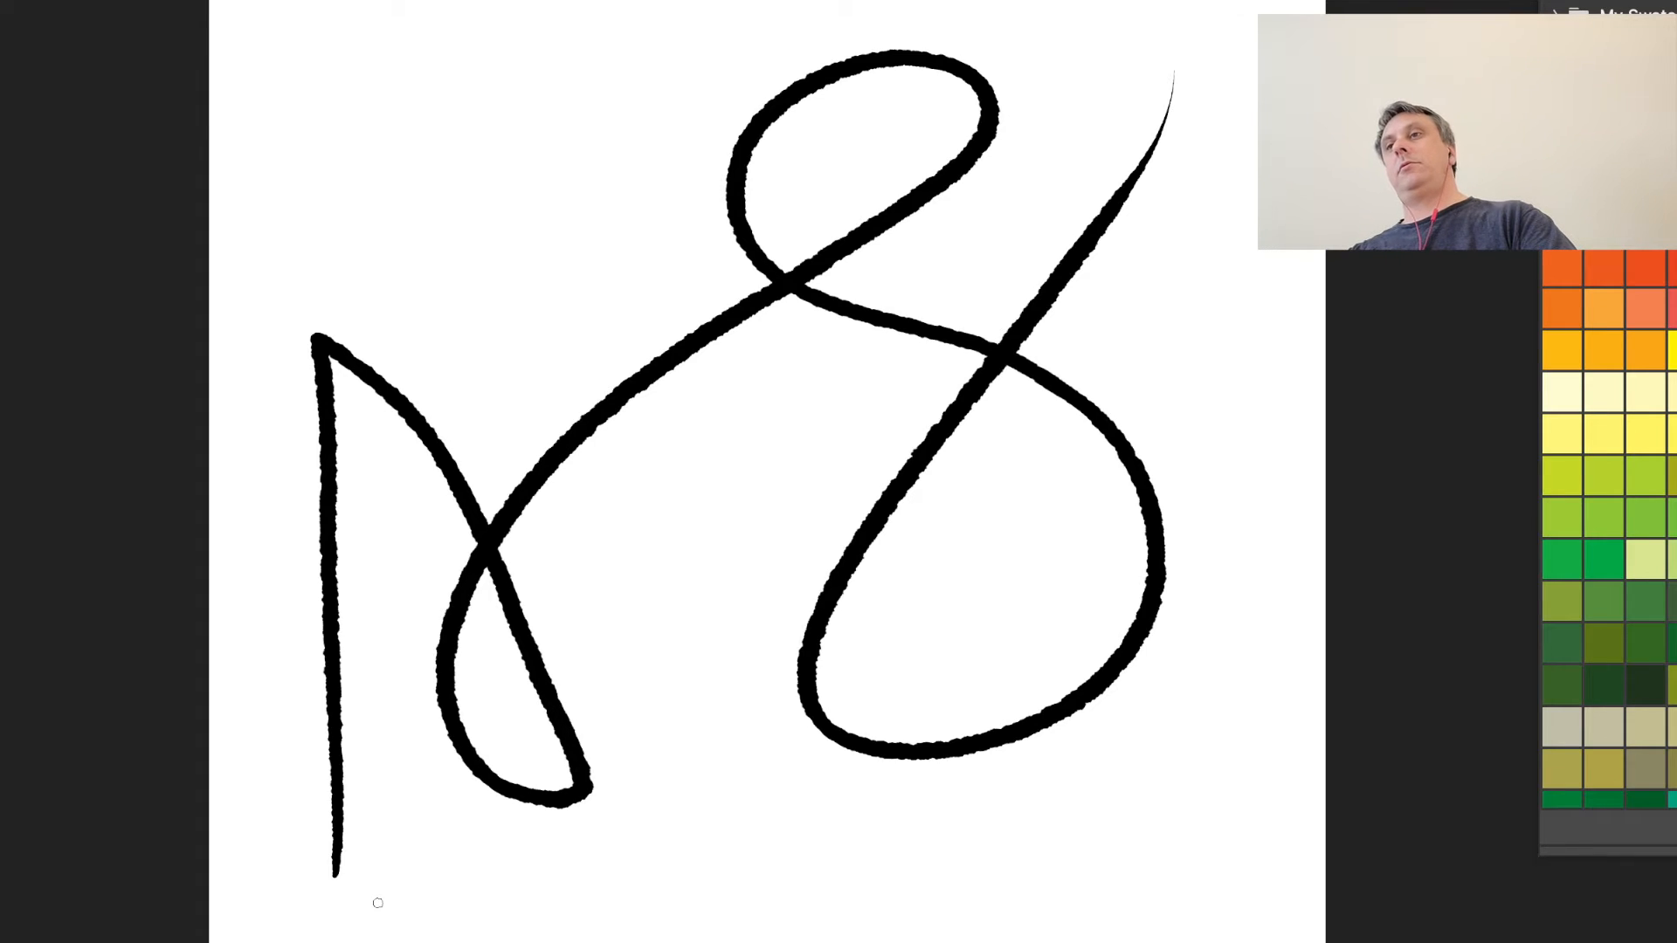
mouse_move(420, 789)
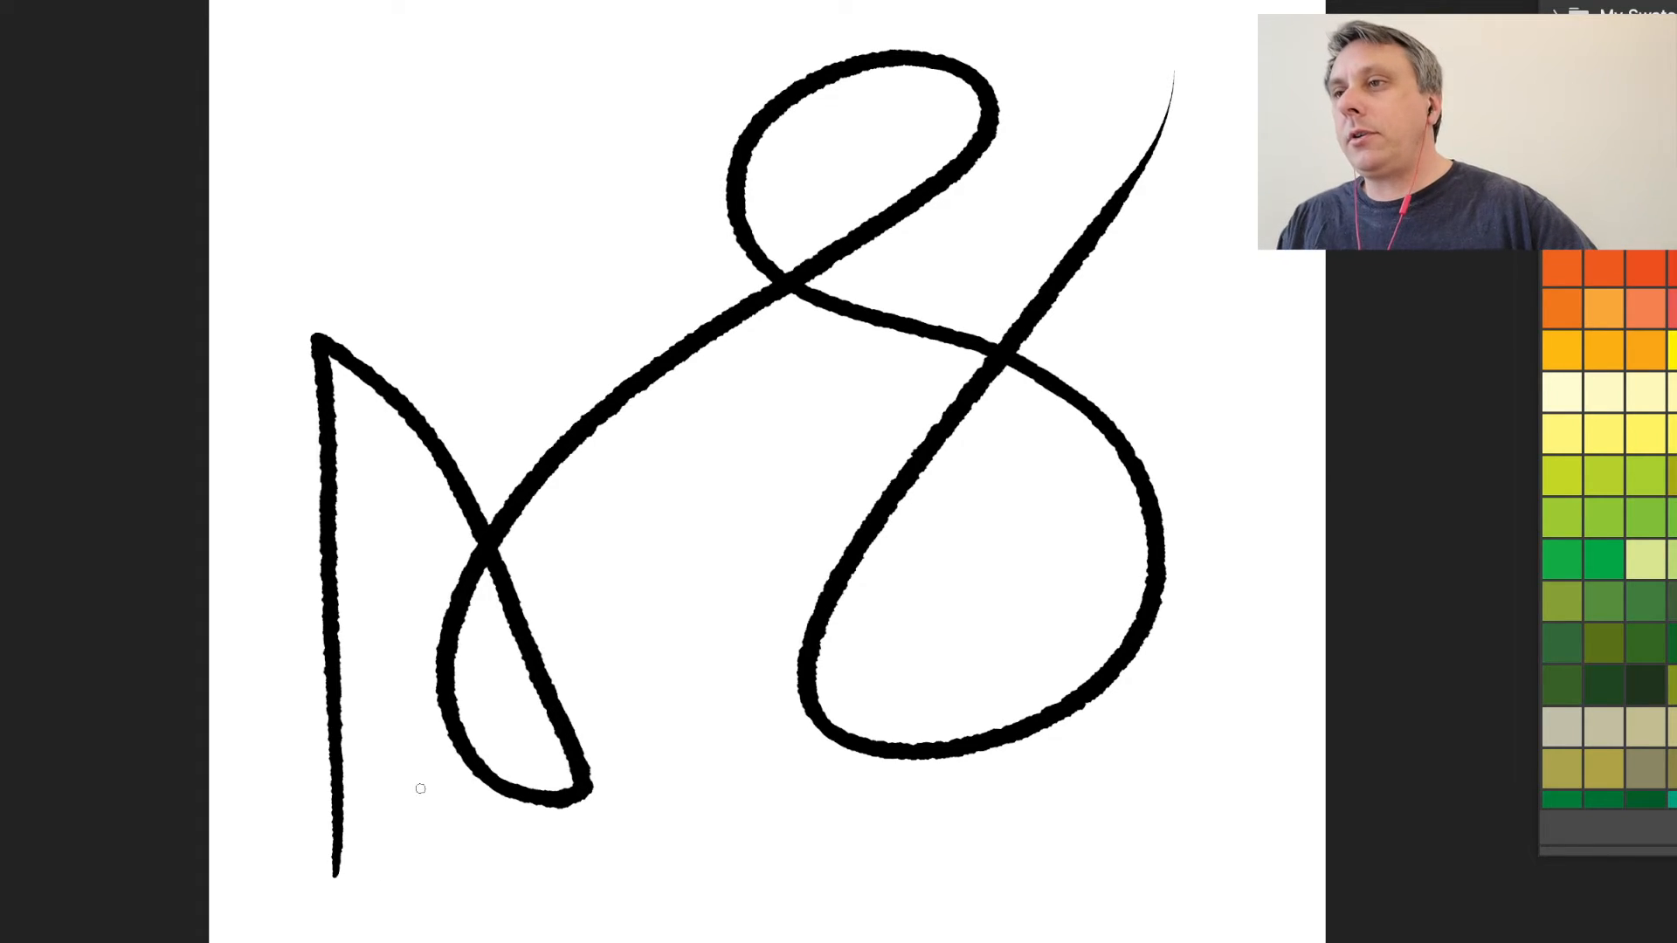
mouse_move(355, 861)
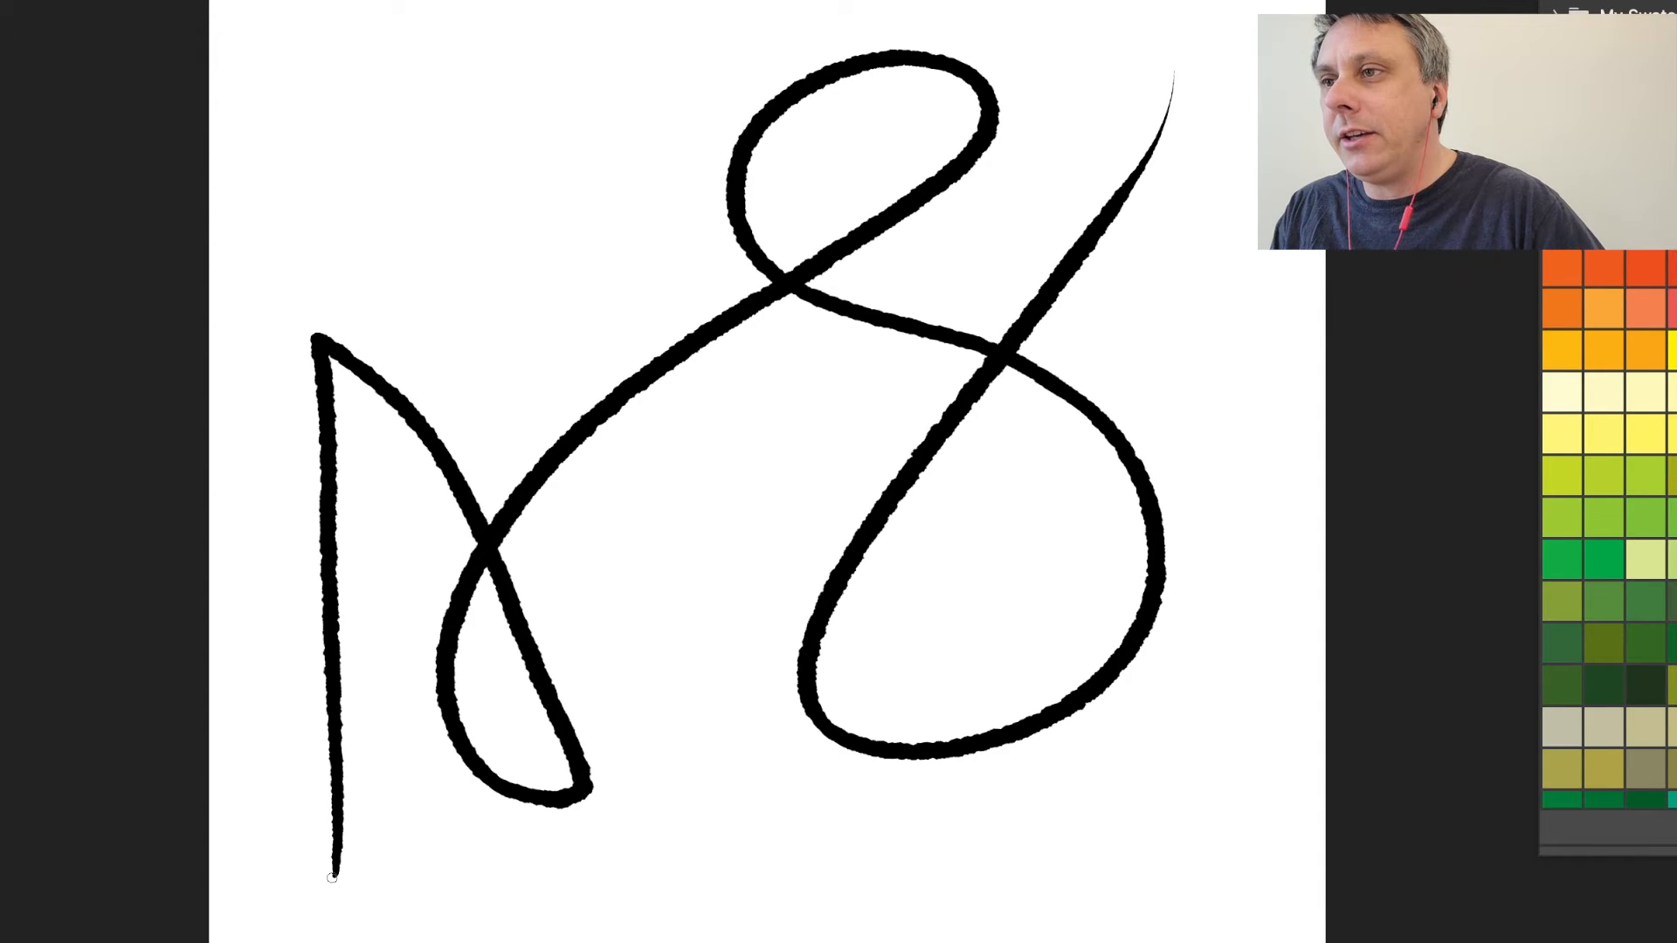
- Extend the squiggle's lower-left end up and across into the cow's back outline
drag(333, 866, 267, 875)
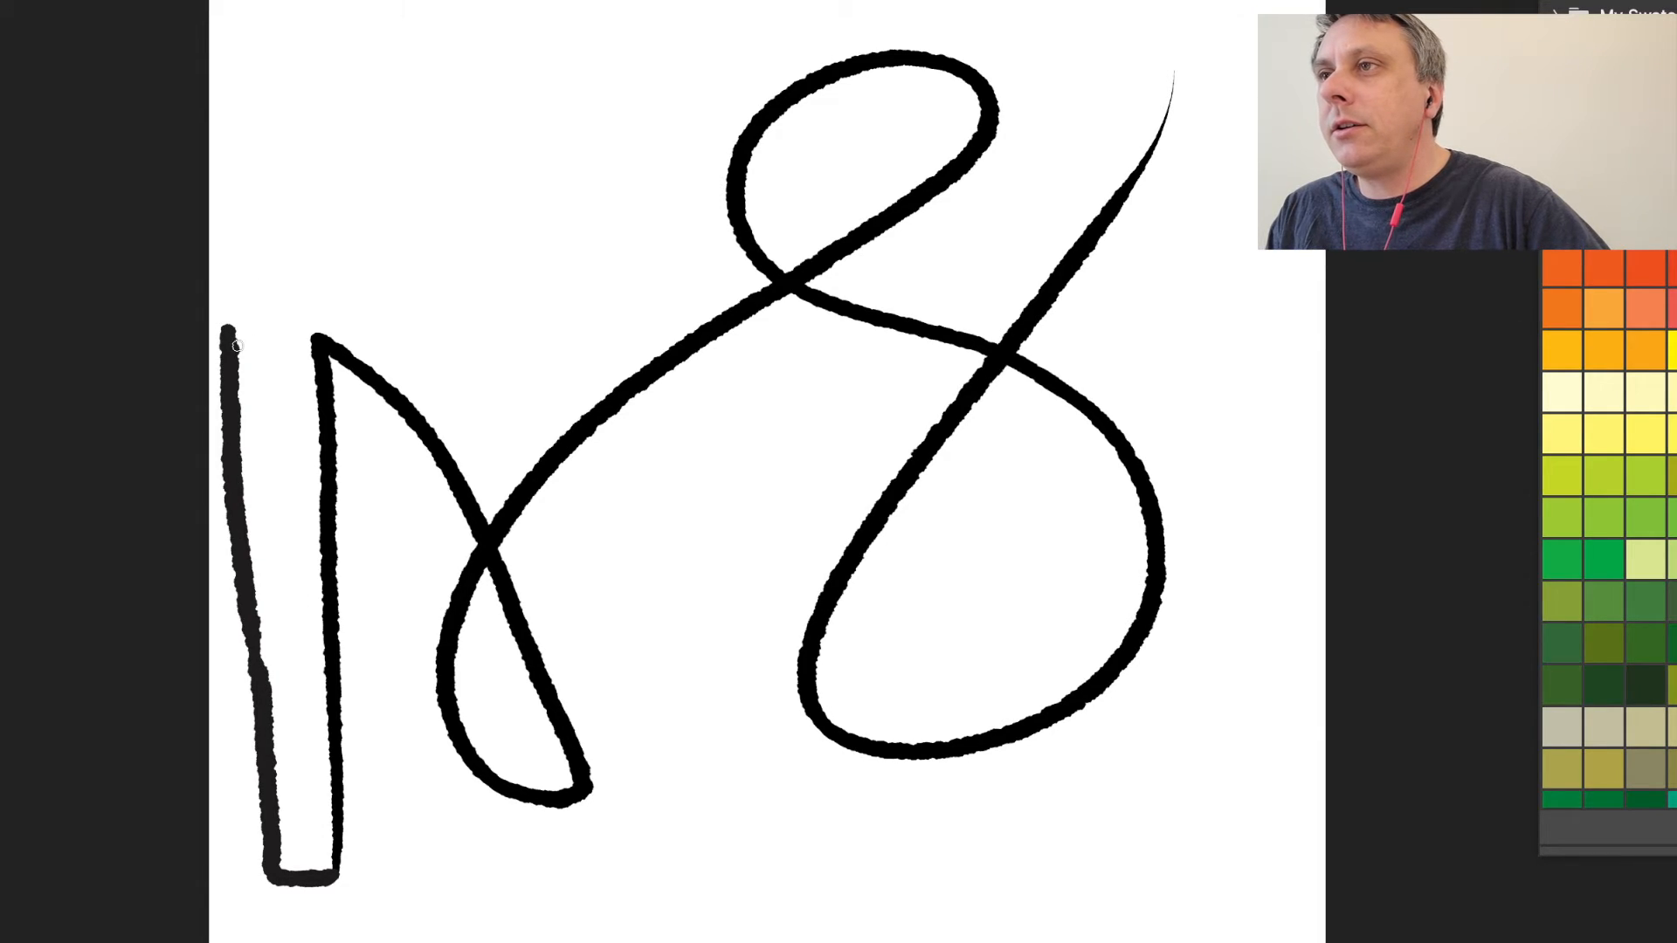
drag(228, 342, 375, 27)
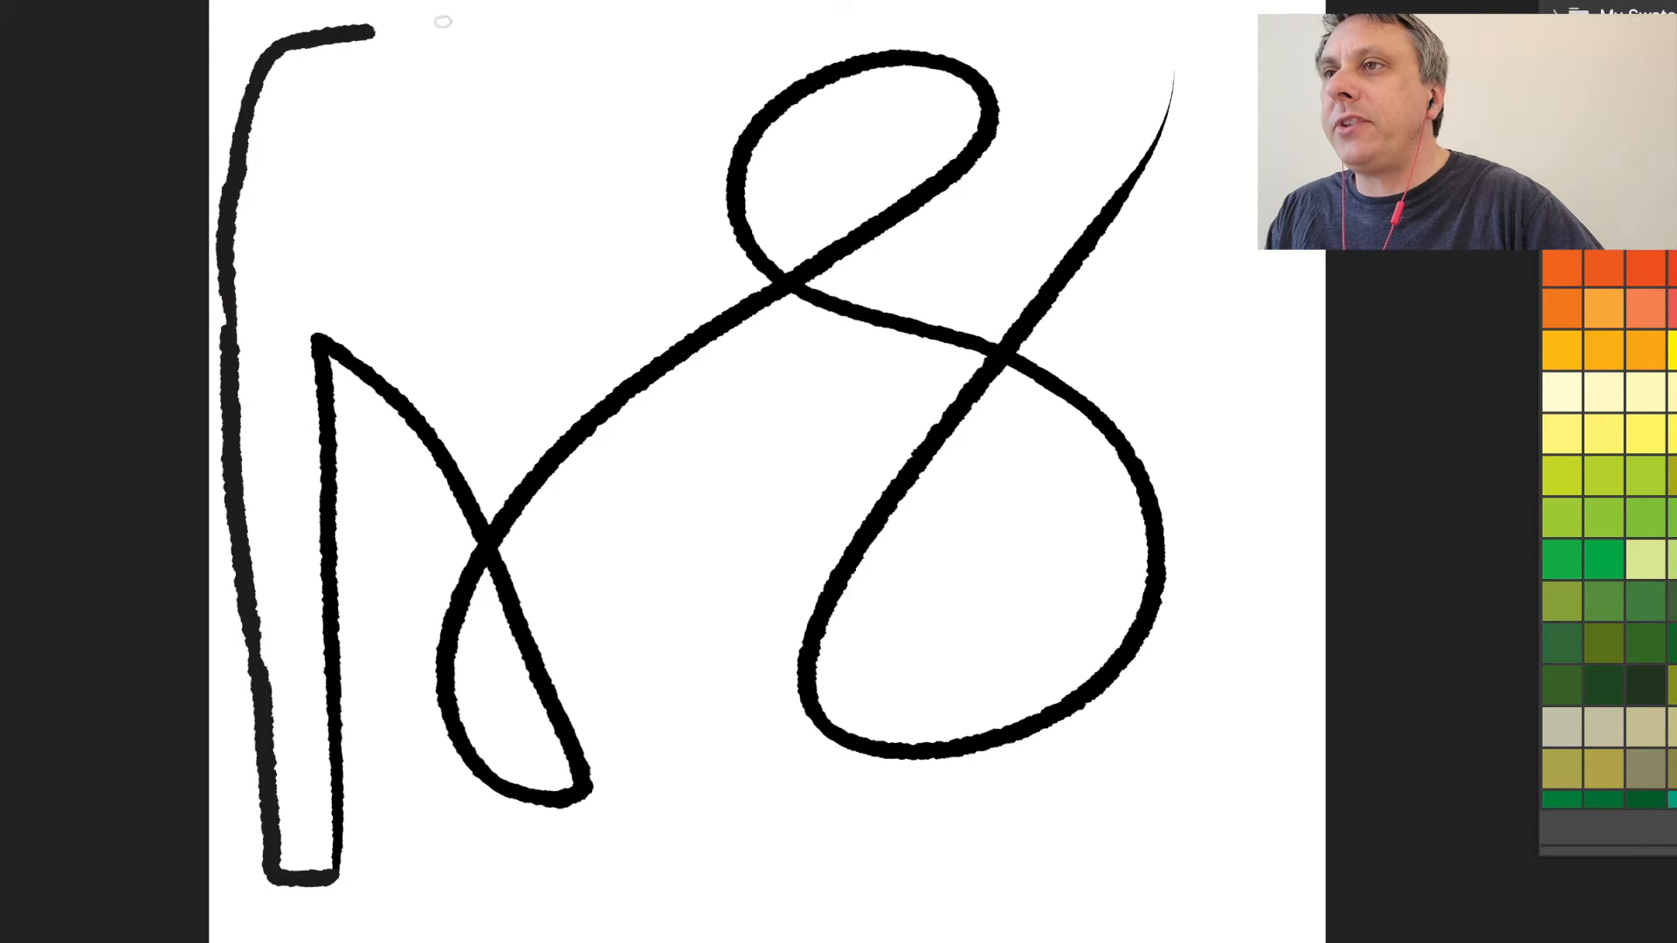
drag(380, 24, 460, 21)
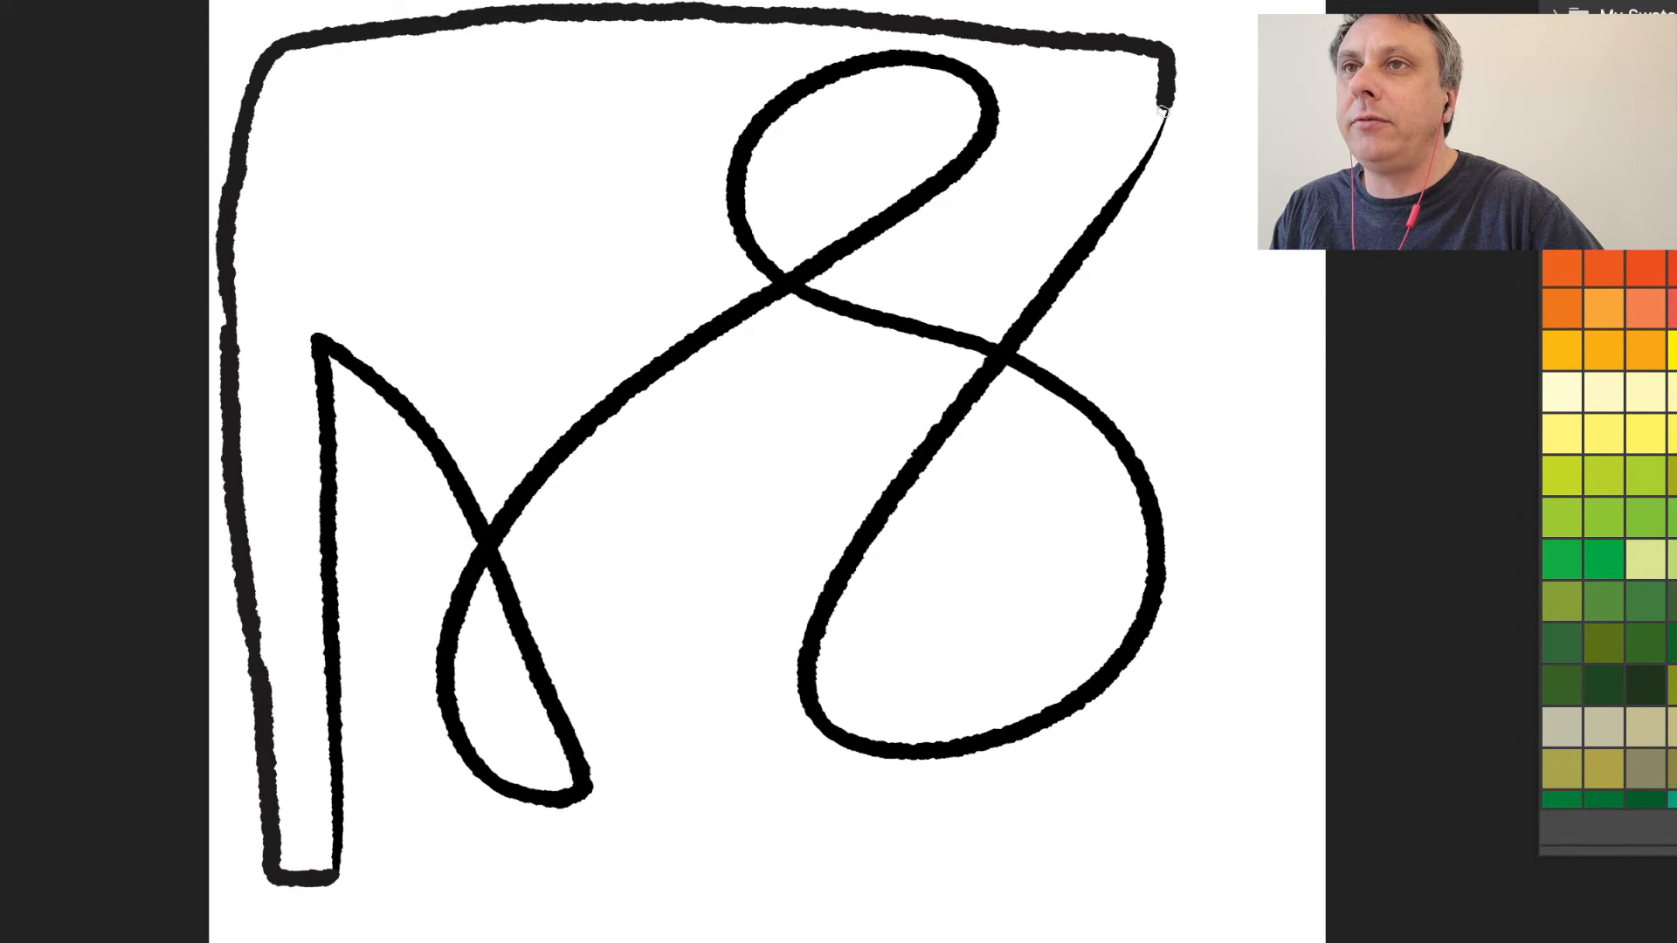
mouse_move(660, 570)
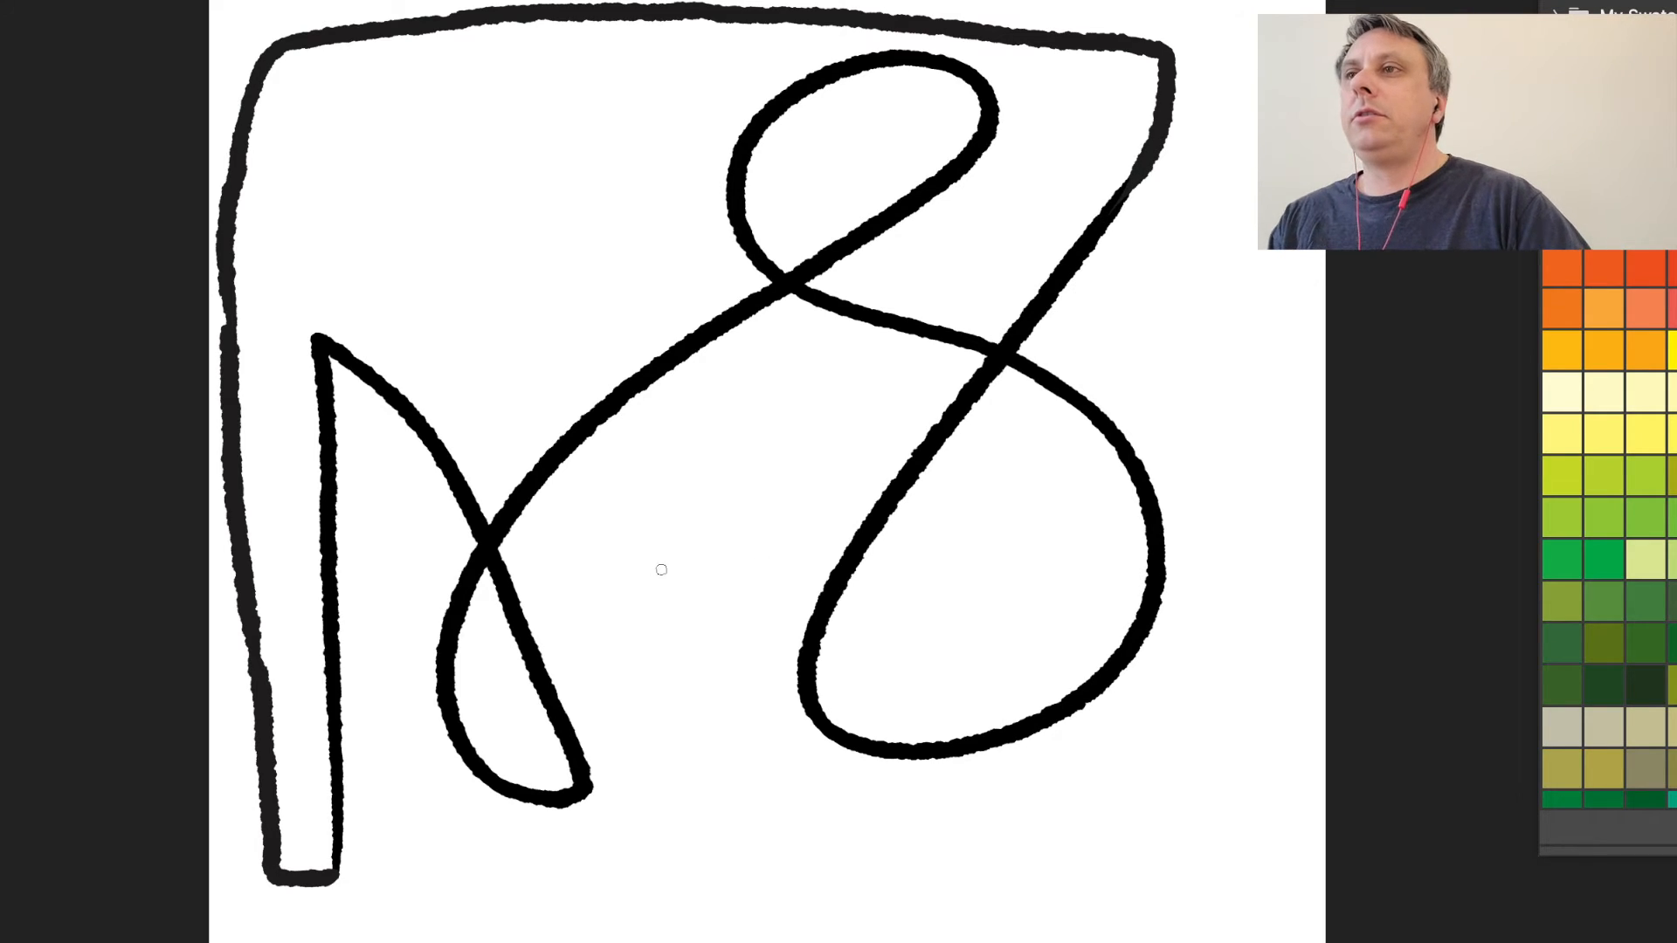
mouse_move(1038, 385)
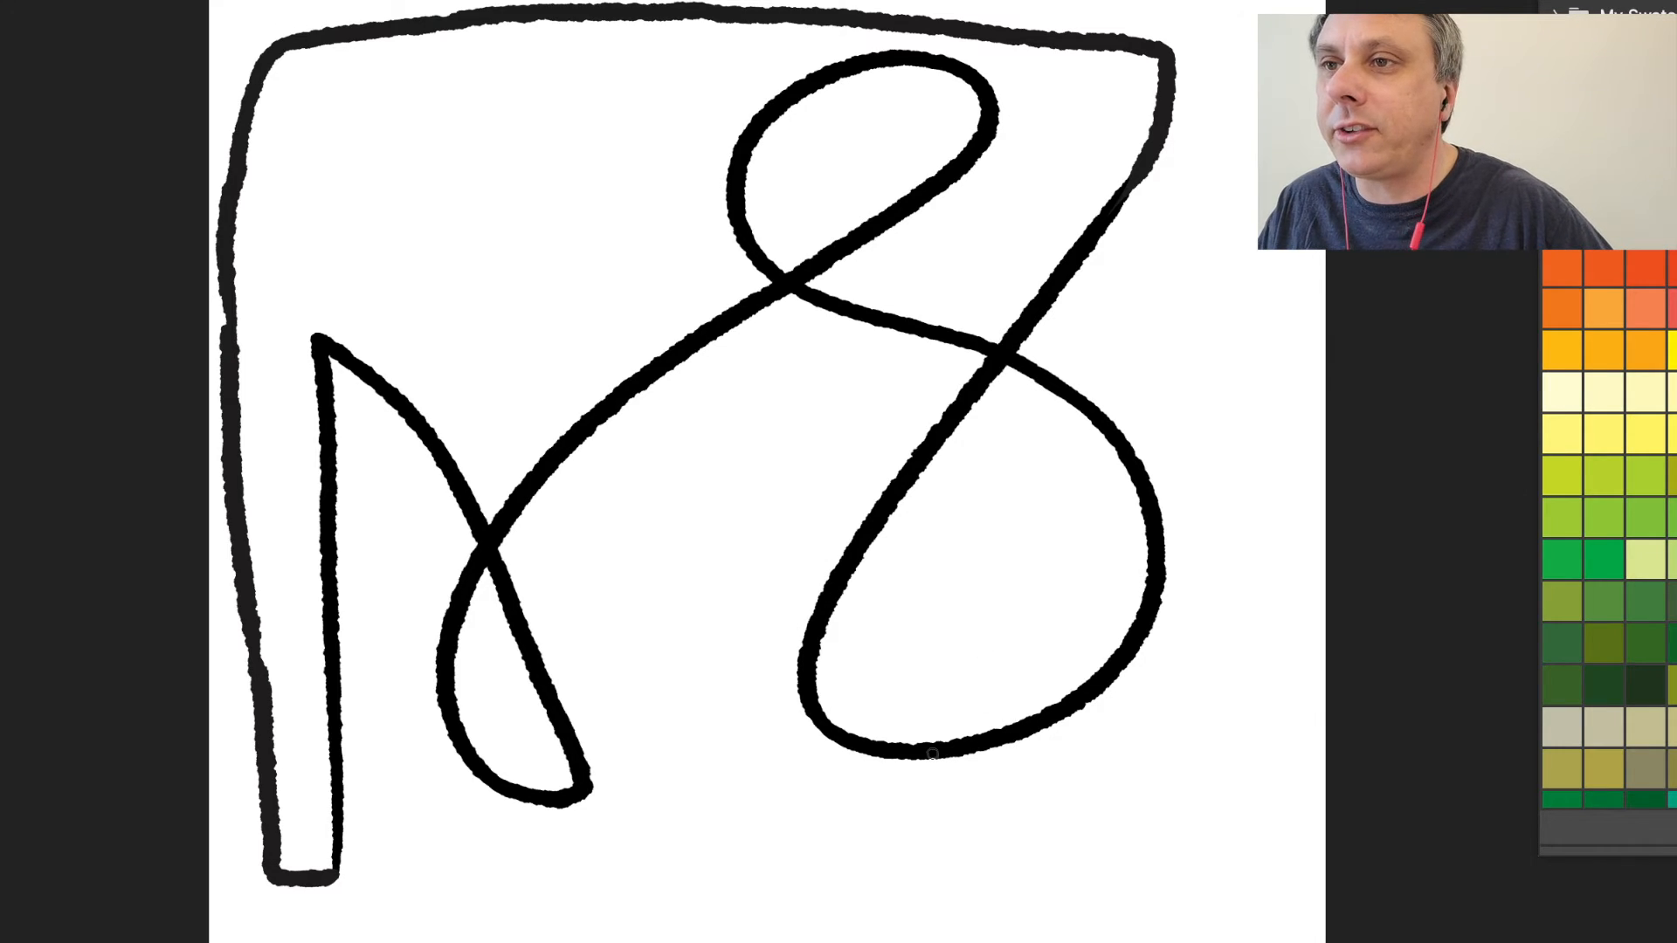
- Draw the muzzle with a nostril, both ears, and an open mouth on the head
drag(845, 737, 1123, 615)
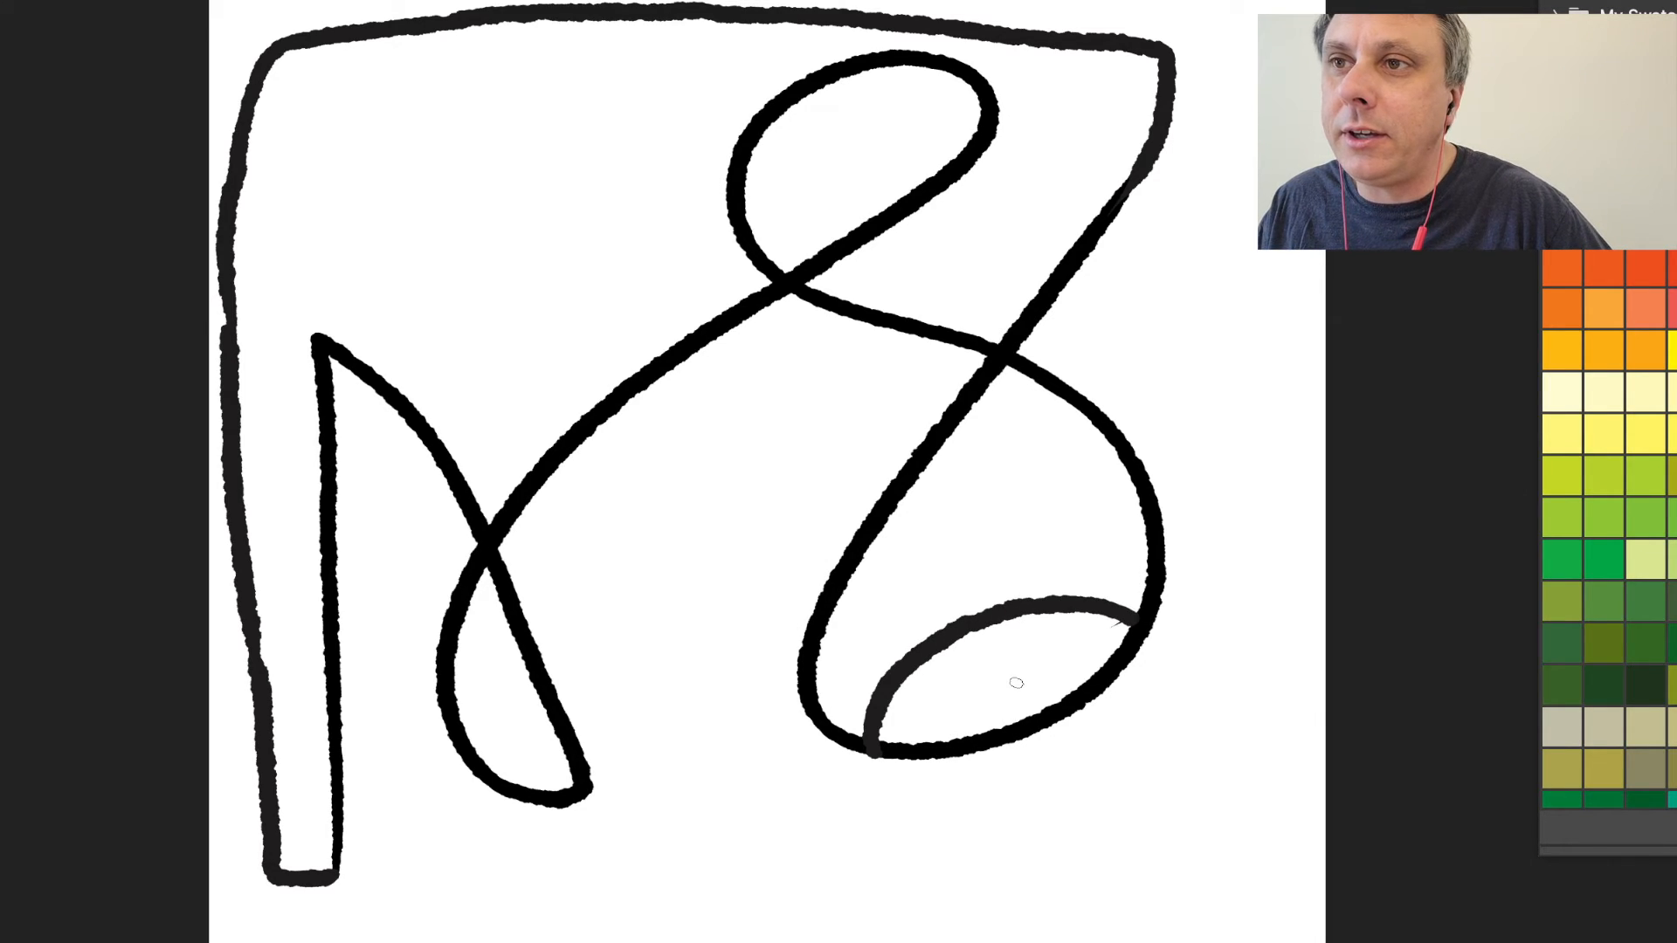
click(968, 698)
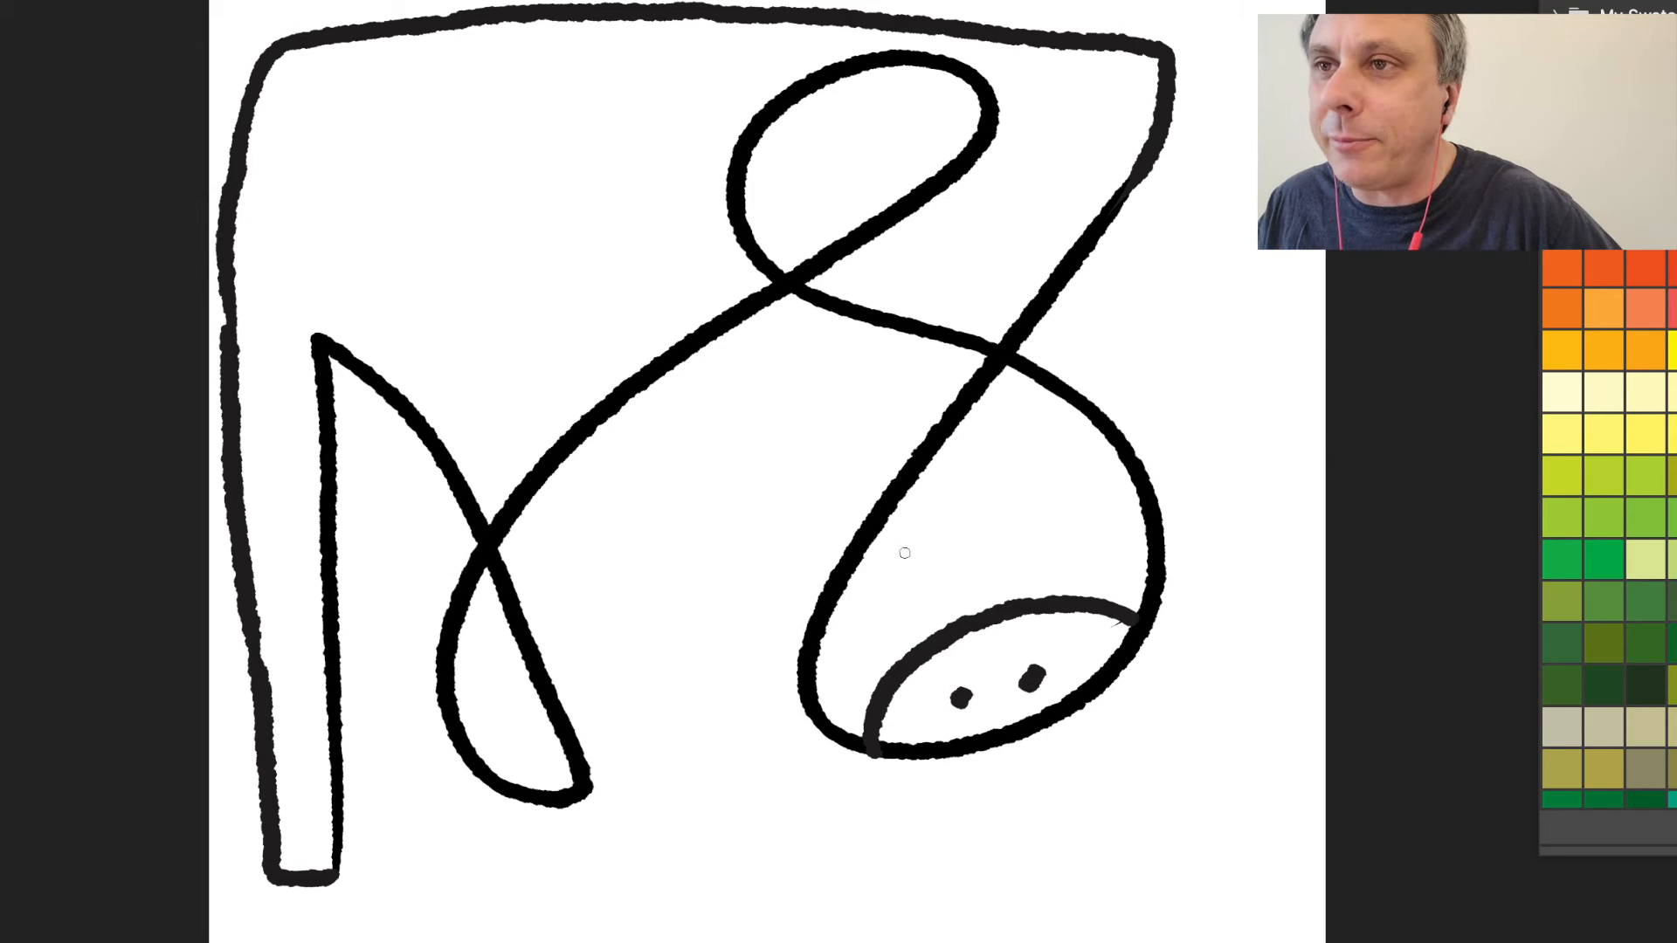
mouse_move(917, 597)
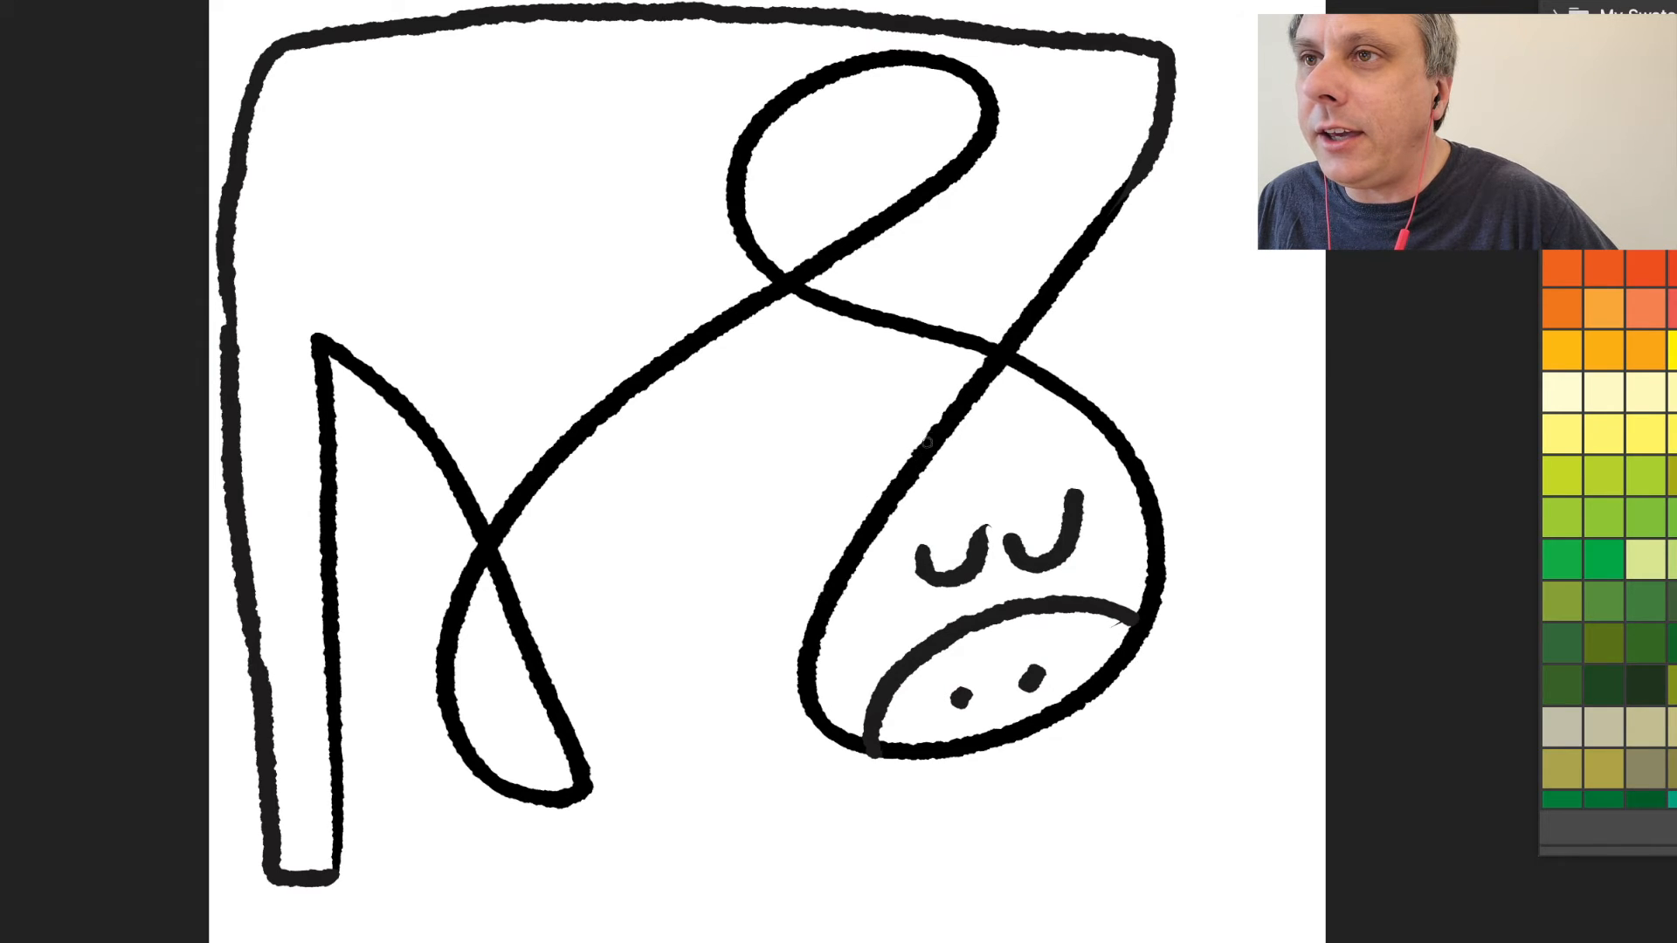
drag(876, 395, 973, 369)
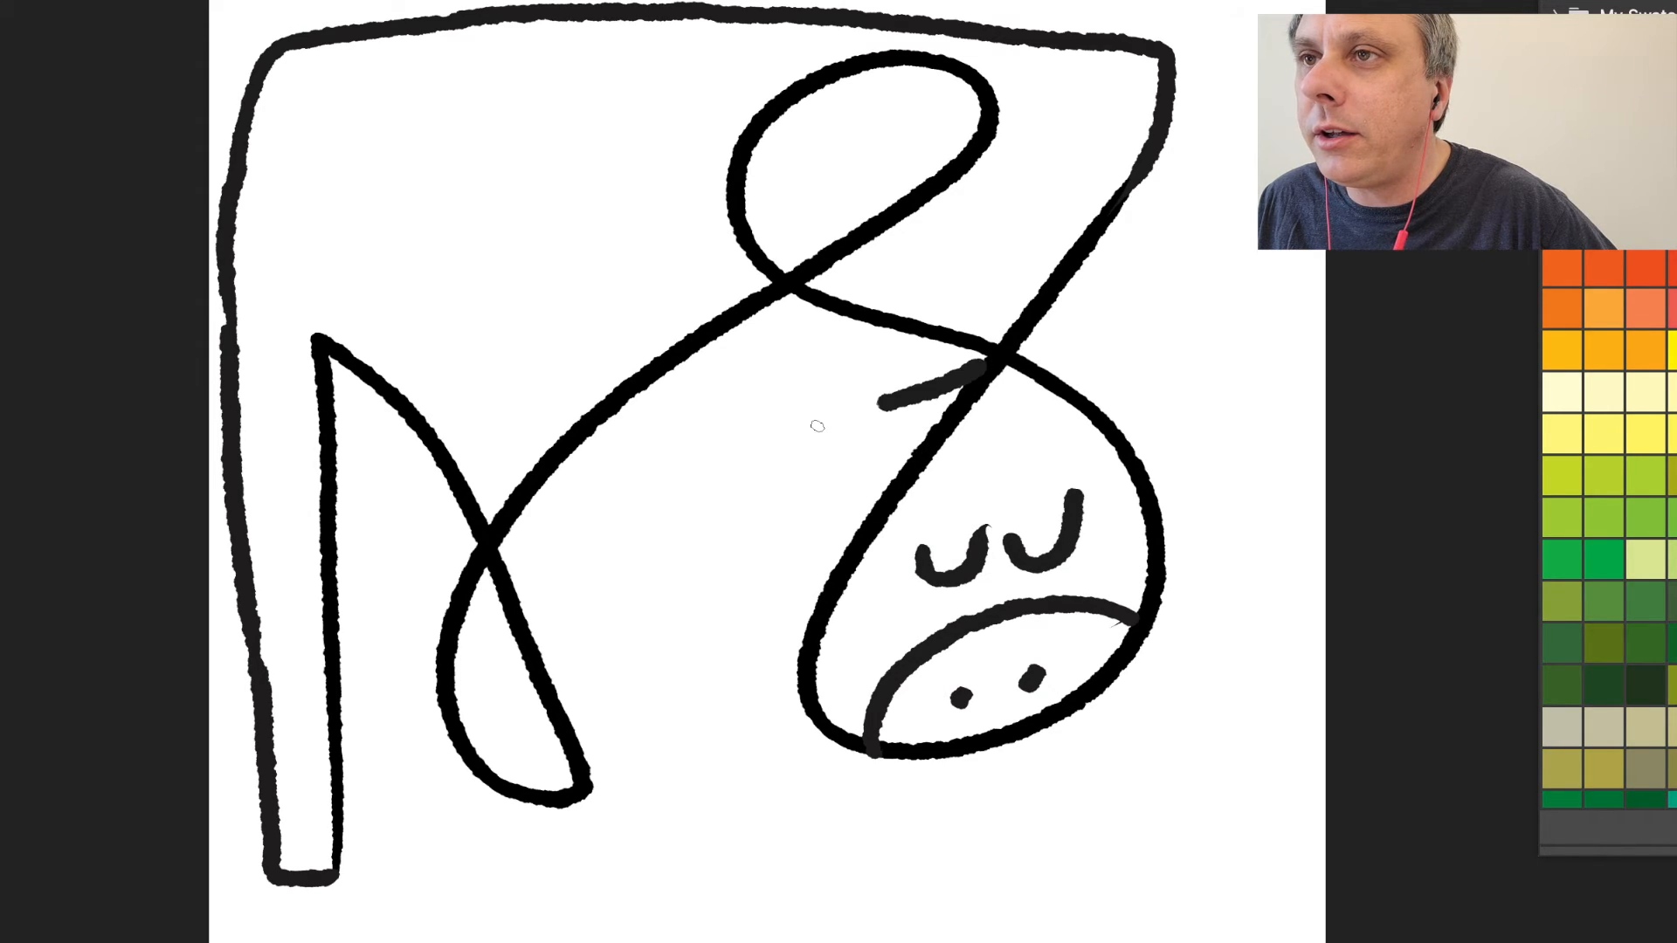
drag(984, 363, 1154, 406)
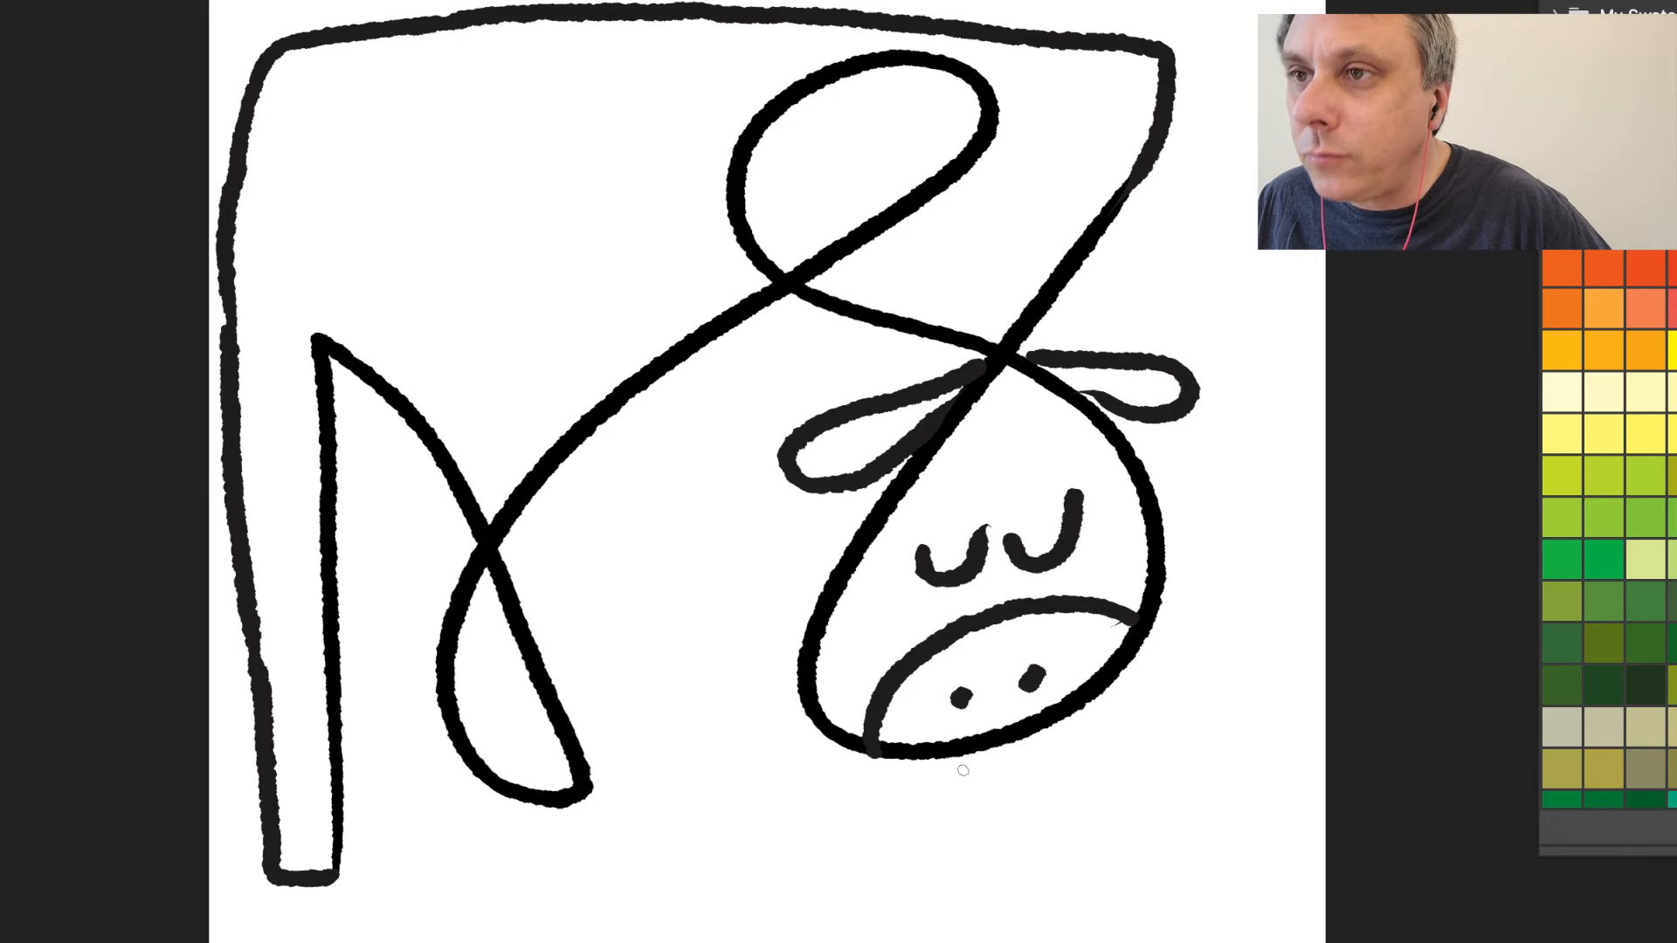
drag(899, 765, 973, 797)
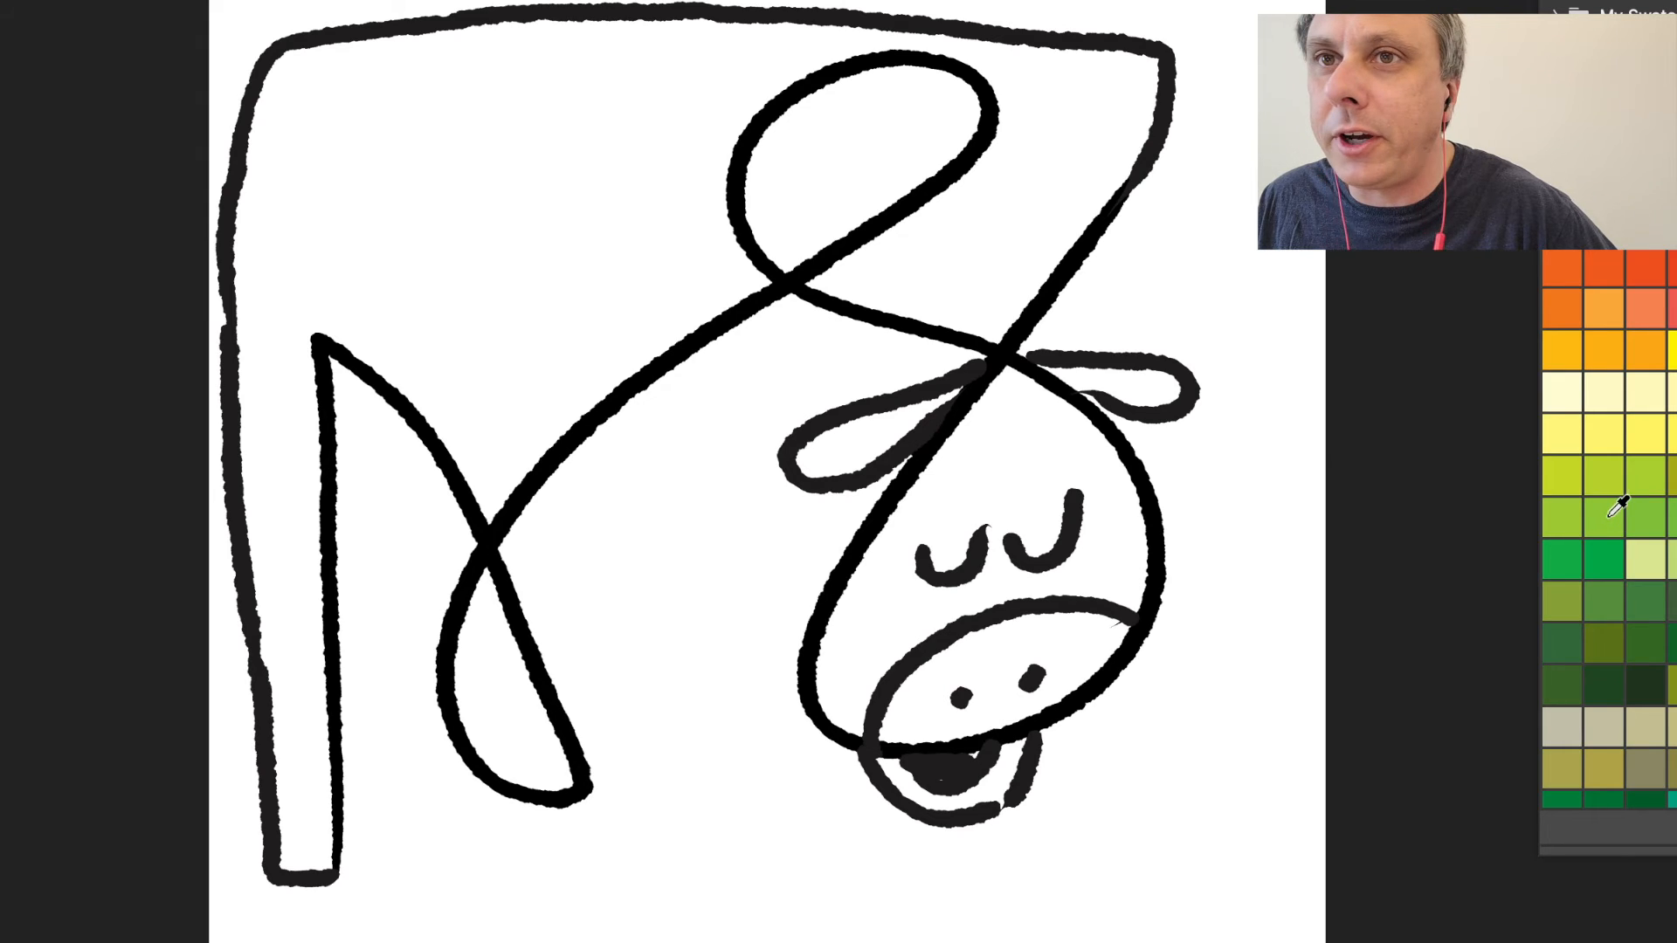
- Choose a green swatch, dismiss the naming prompt, and draw the belly and front leg
click(1595, 515)
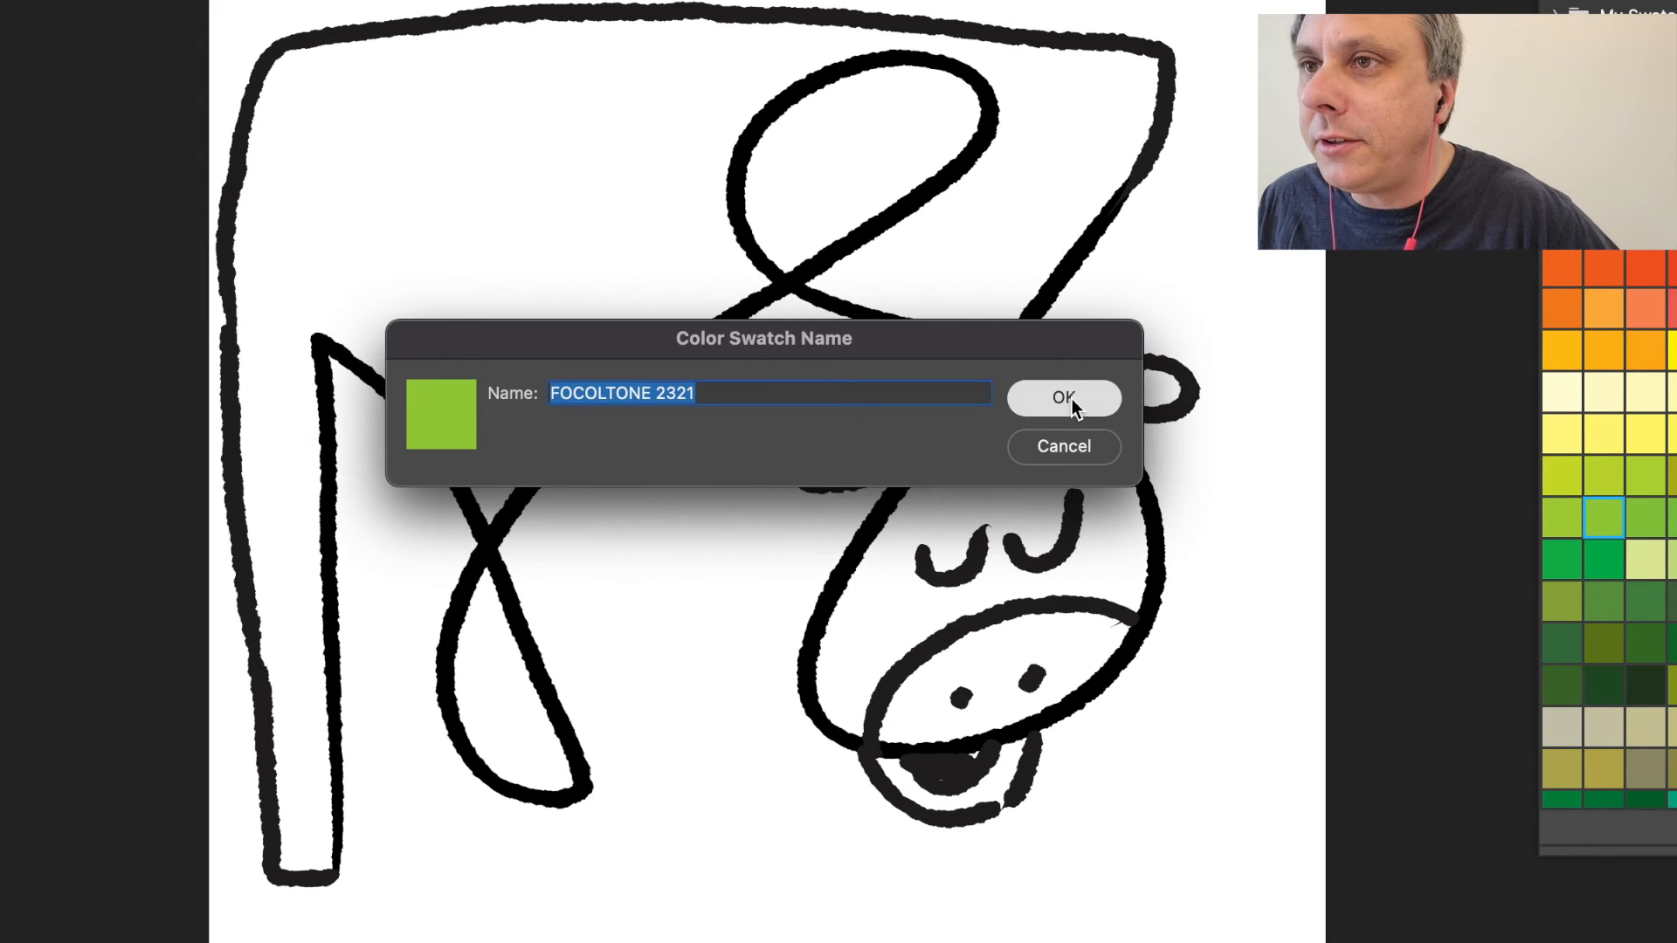
click(1063, 398)
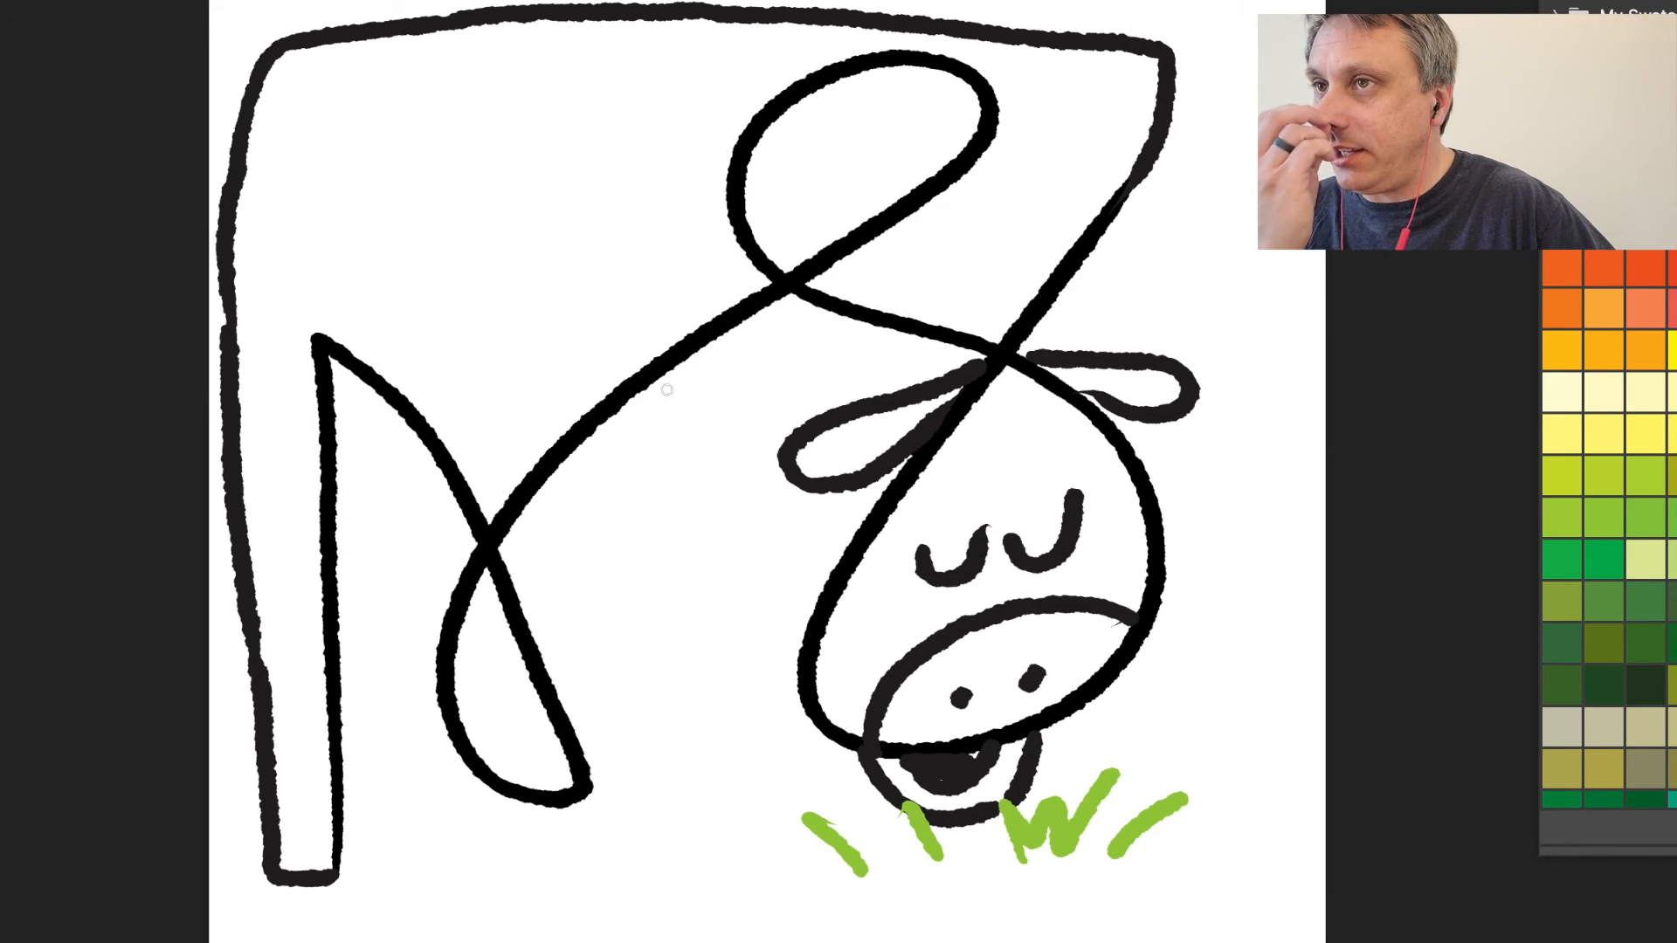
drag(539, 465, 668, 599)
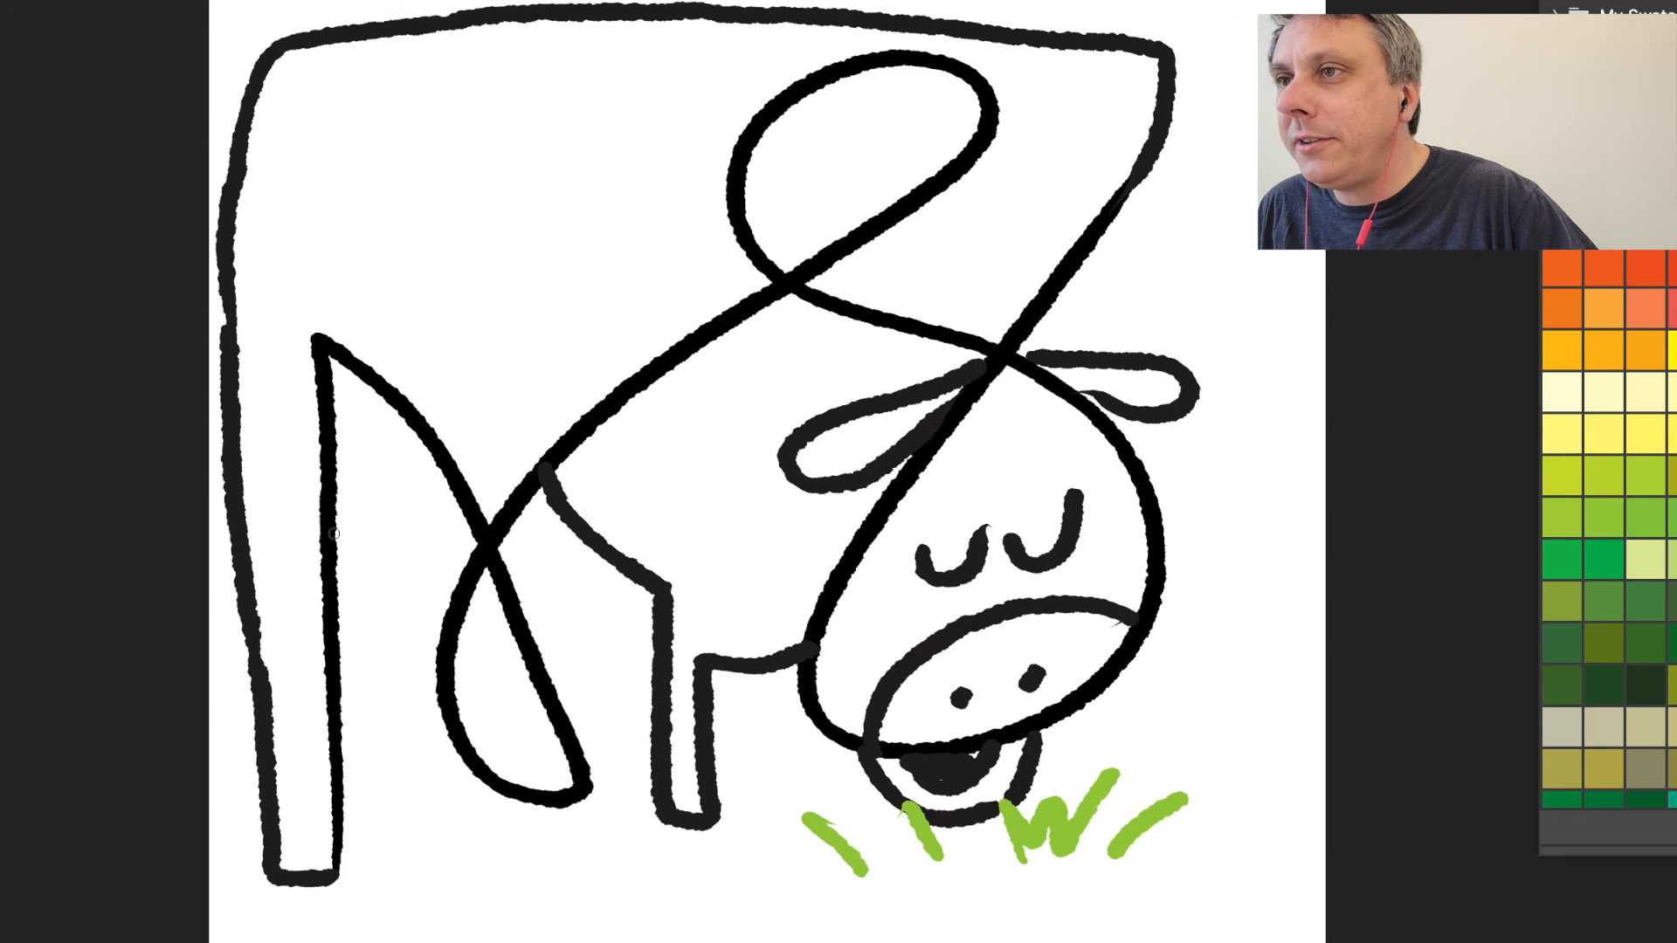
- Draw the left back leg and fill the top loop and upper-left spot solid black
drag(353, 534, 491, 583)
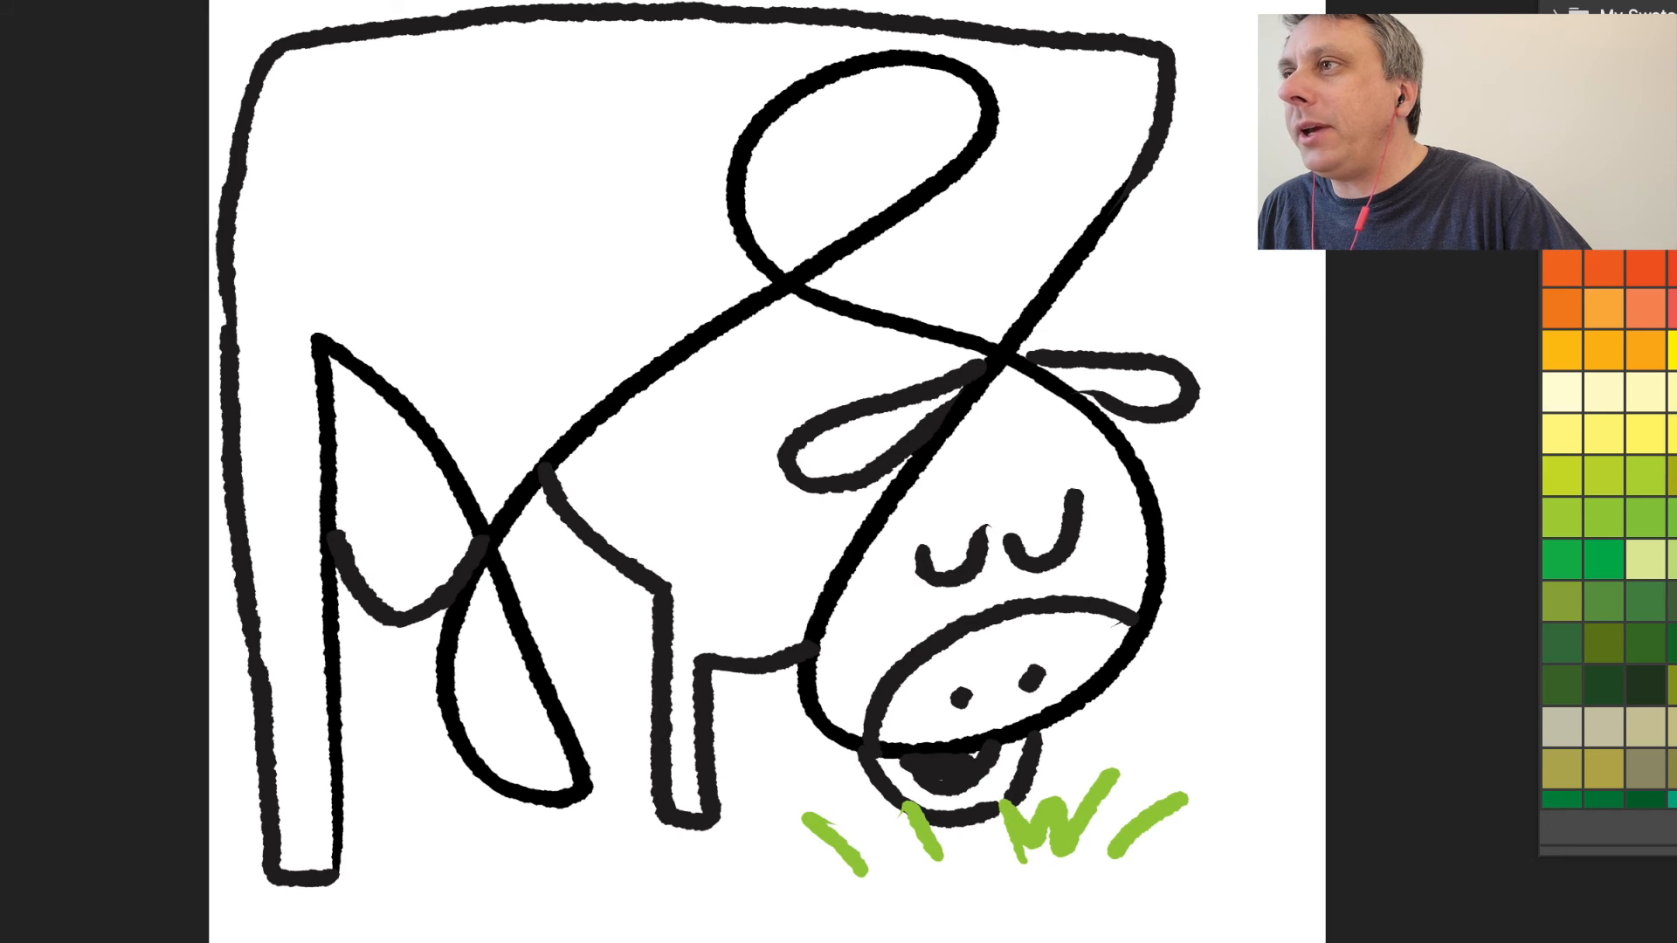
click(855, 166)
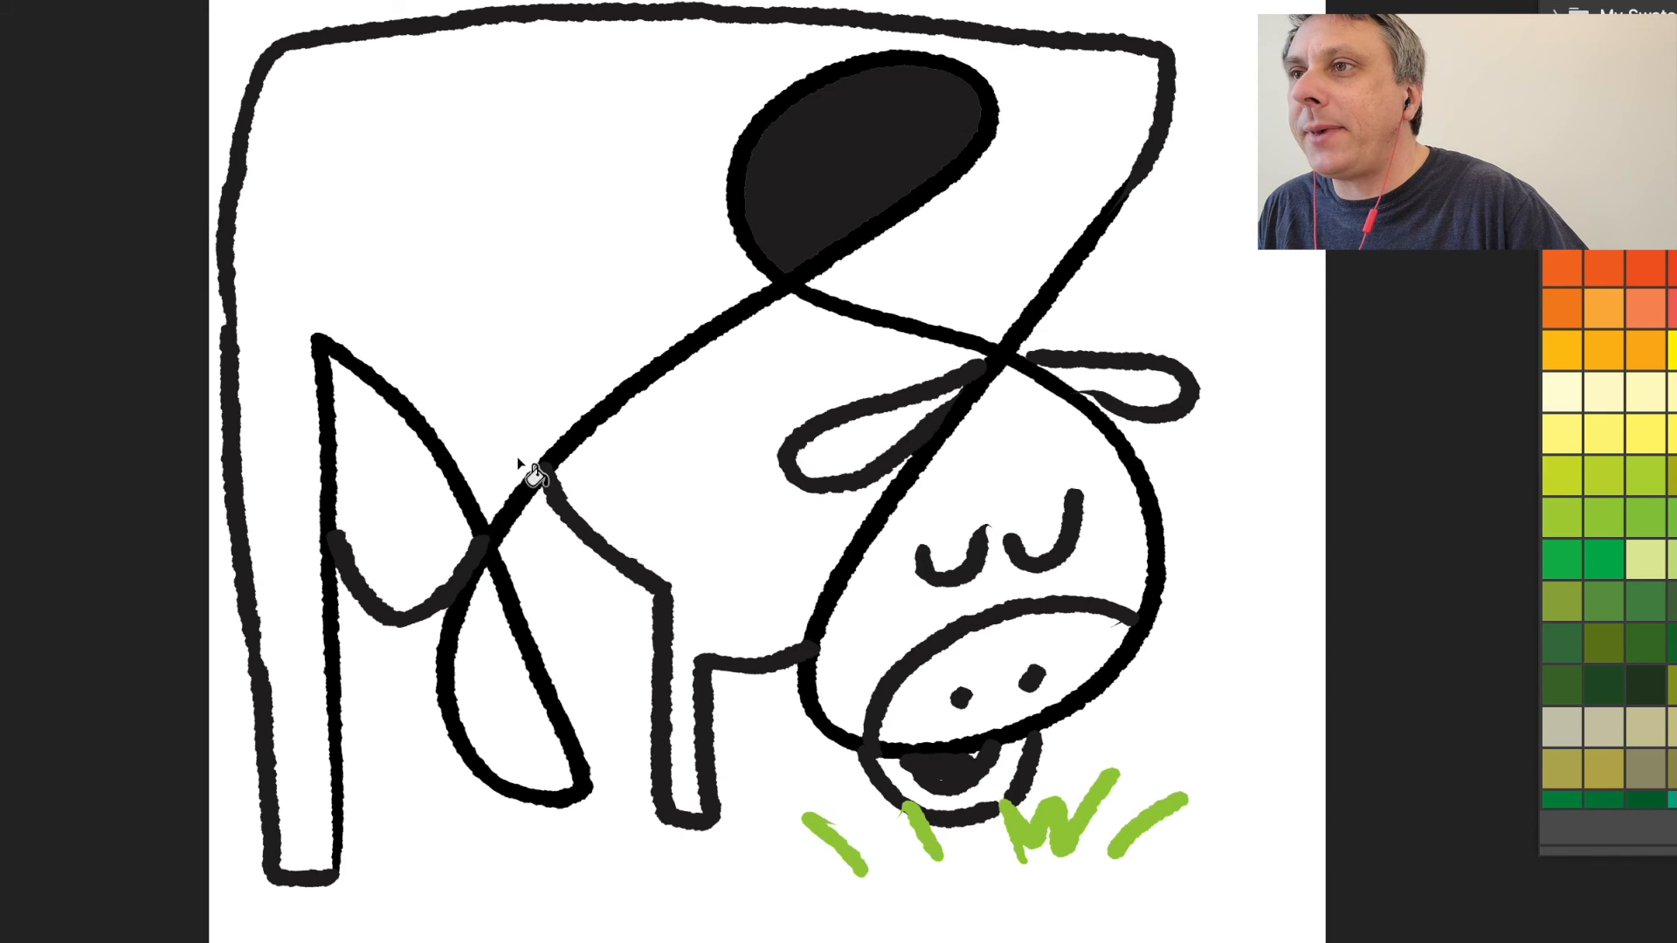
mouse_move(454, 568)
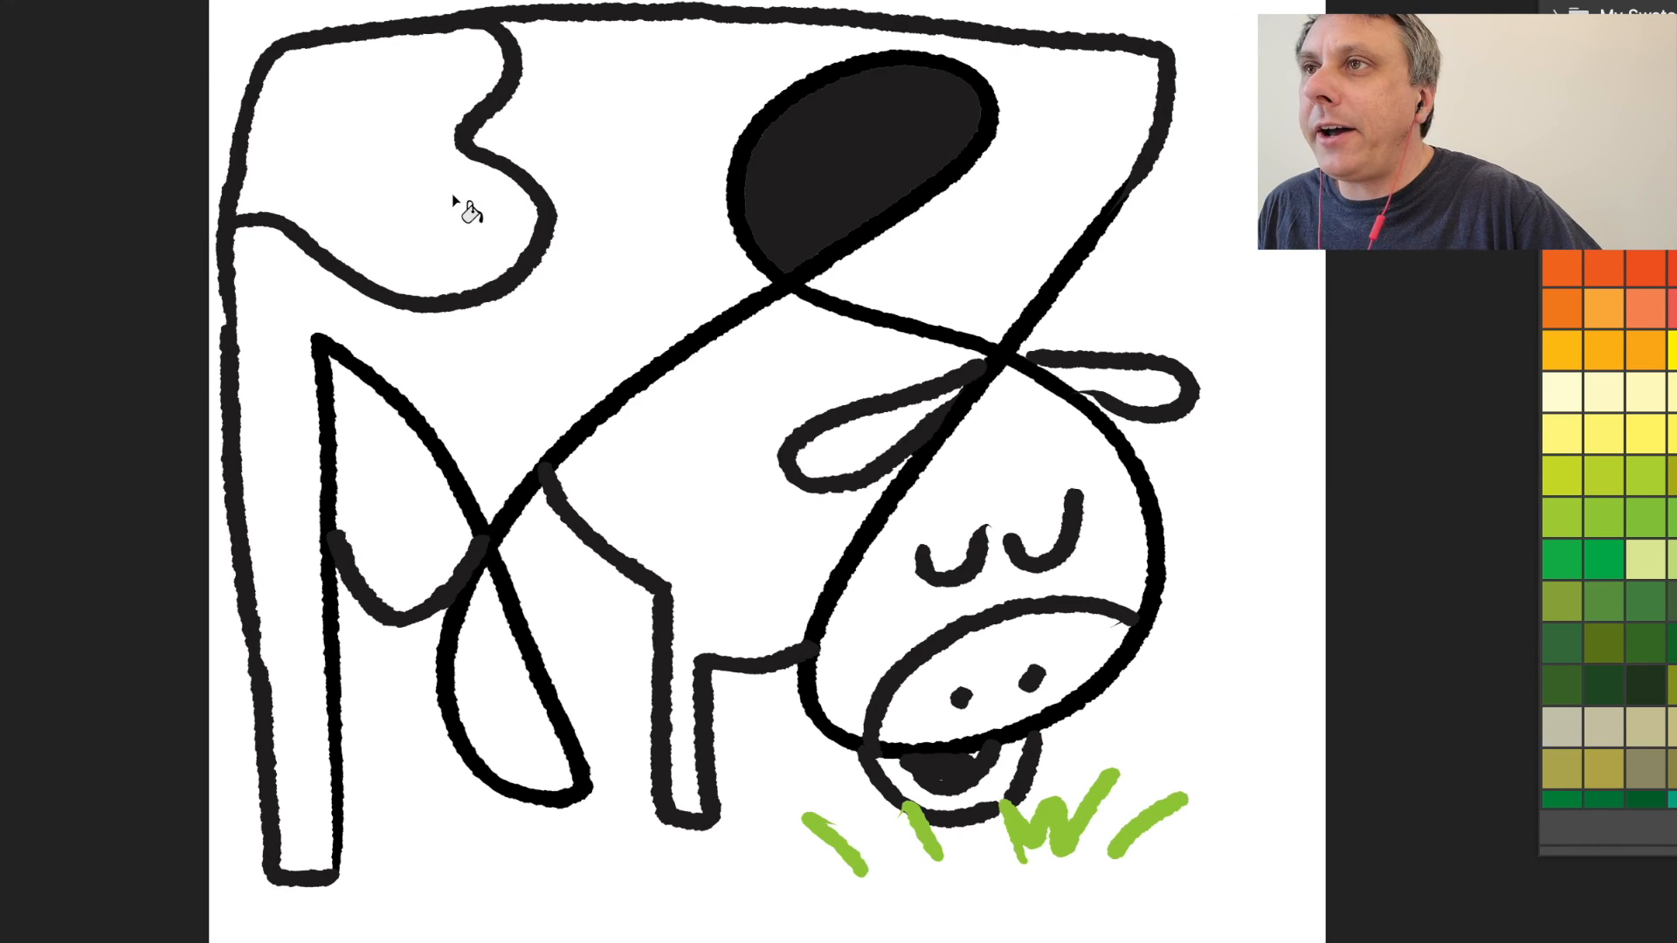
click(462, 218)
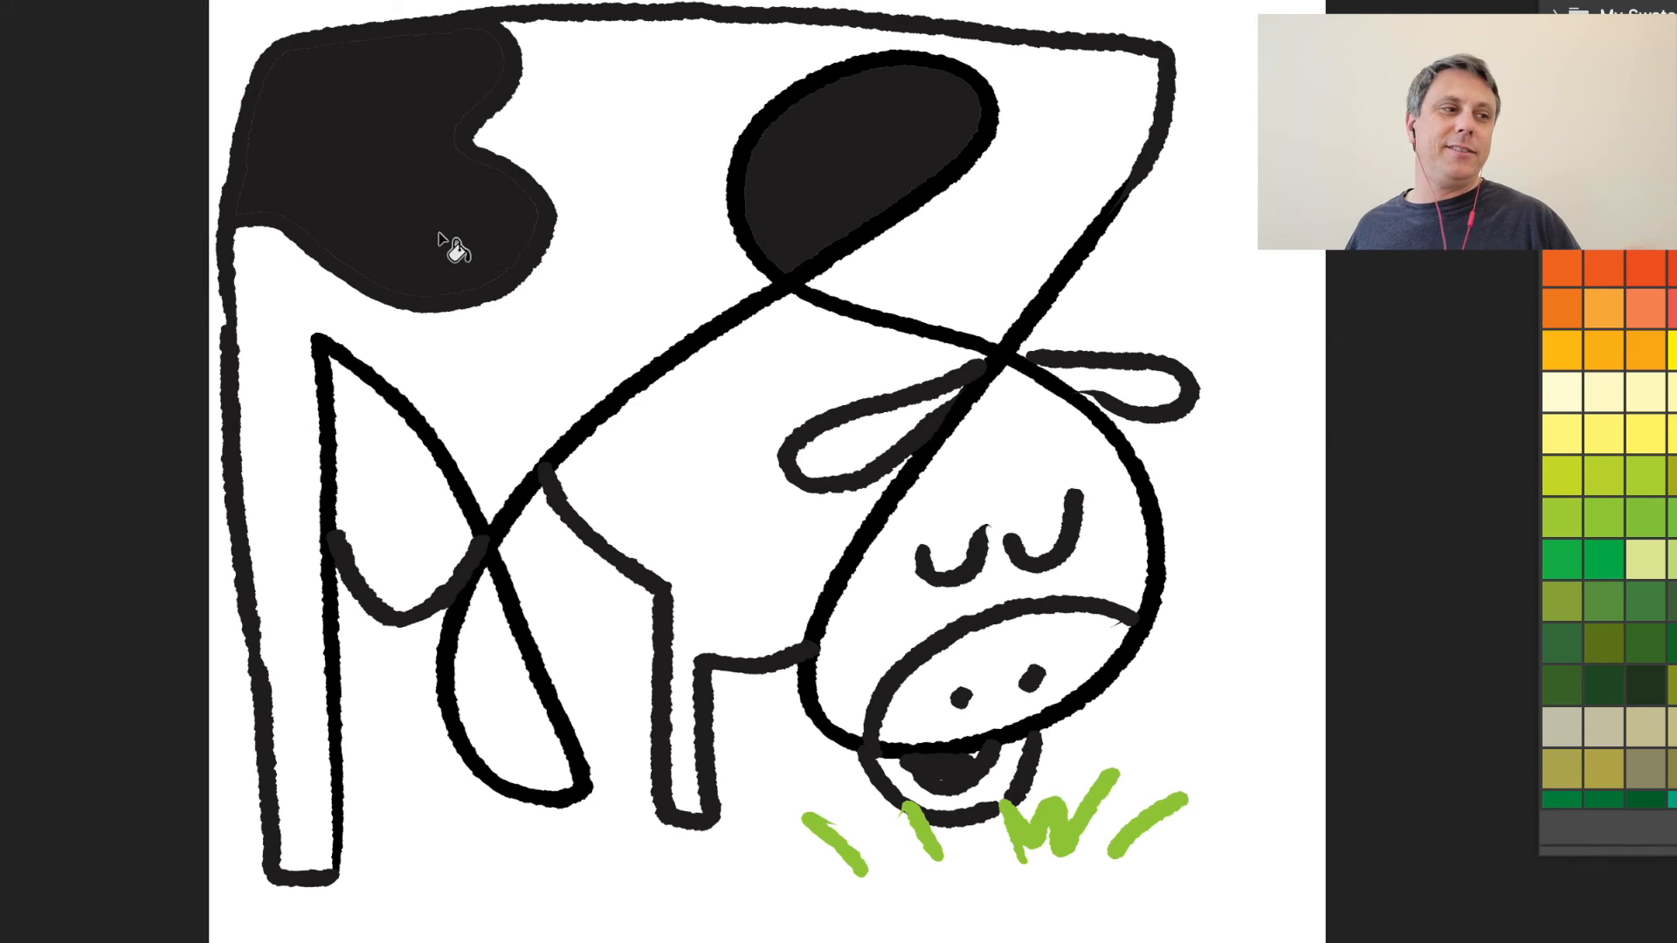